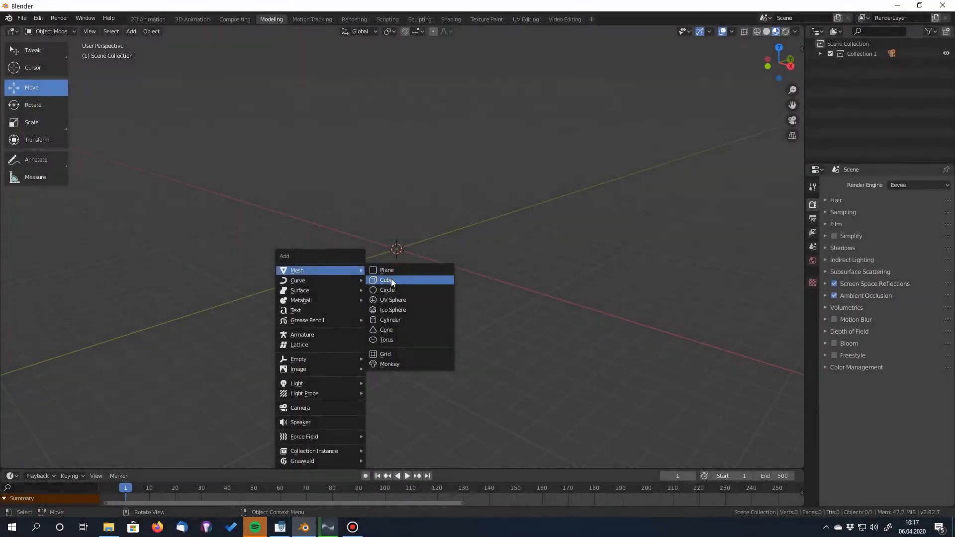
# Step: Add a cube and set its FLIP Fluid physics type to Domain
pyautogui.click(386, 279)
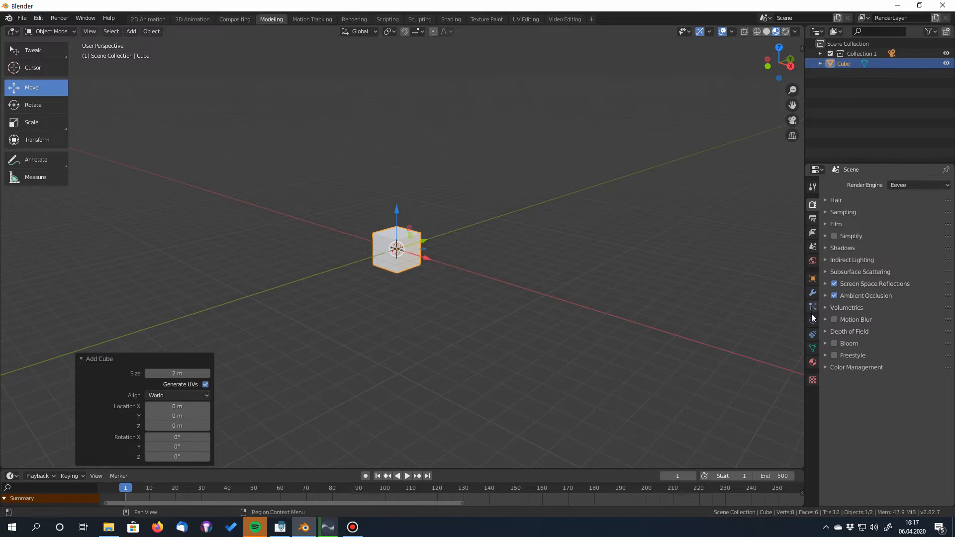
pyautogui.click(902, 273)
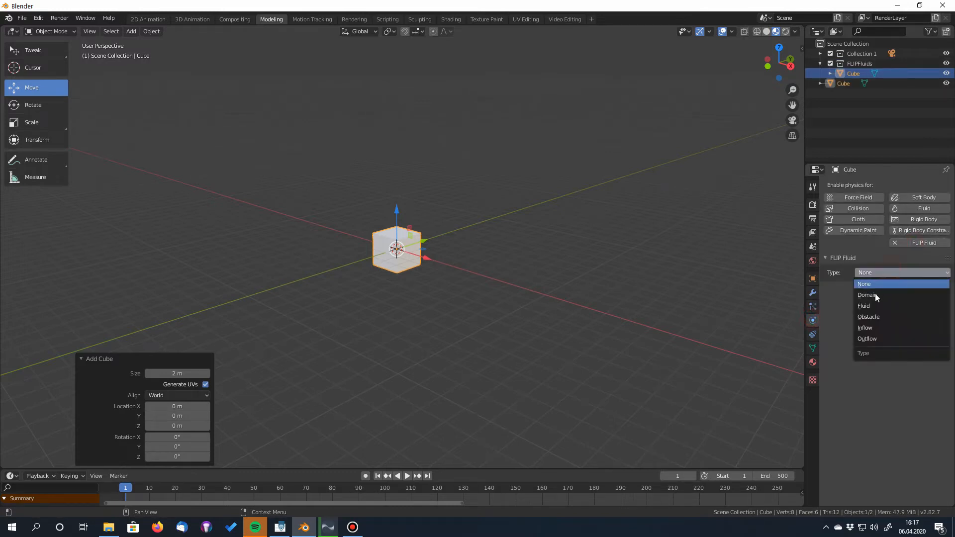
pyautogui.click(868, 295)
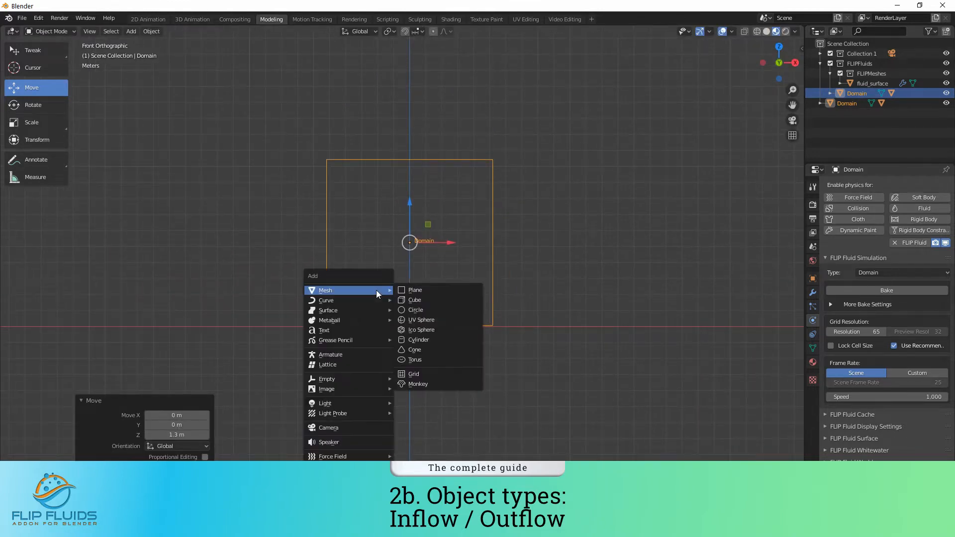
# Step: Add a UV sphere, give it FLIP Fluid physics and rename it 'Inflow'
pyautogui.click(422, 321)
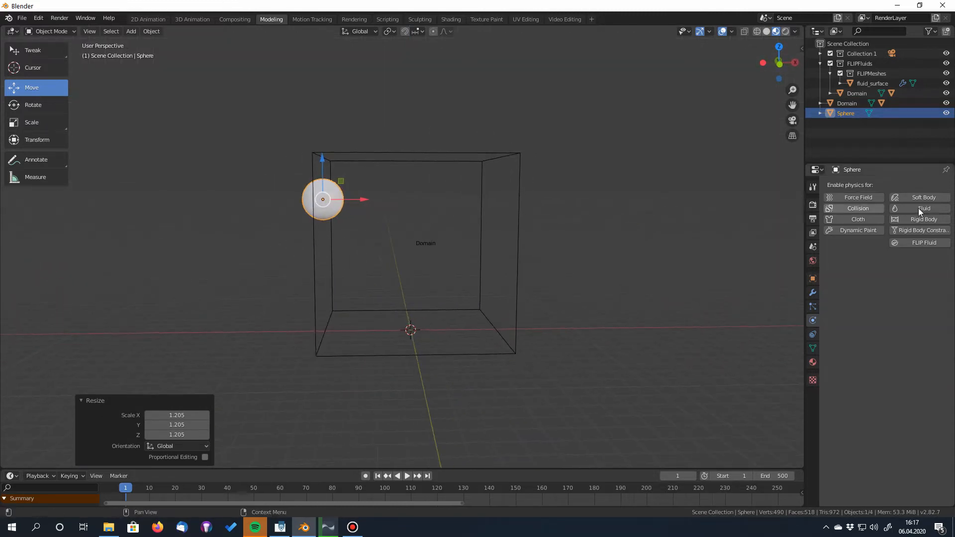
pyautogui.click(901, 272)
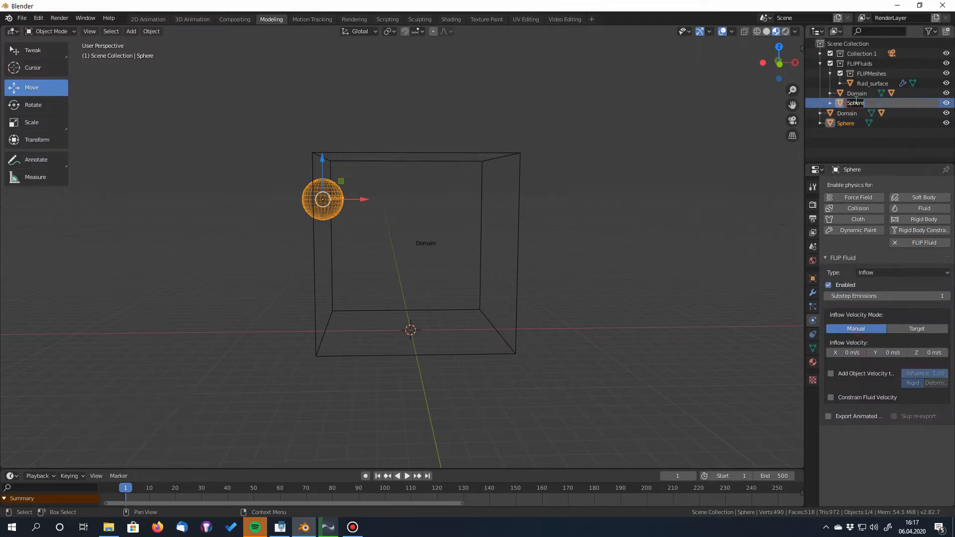
pyautogui.write('Inflow')
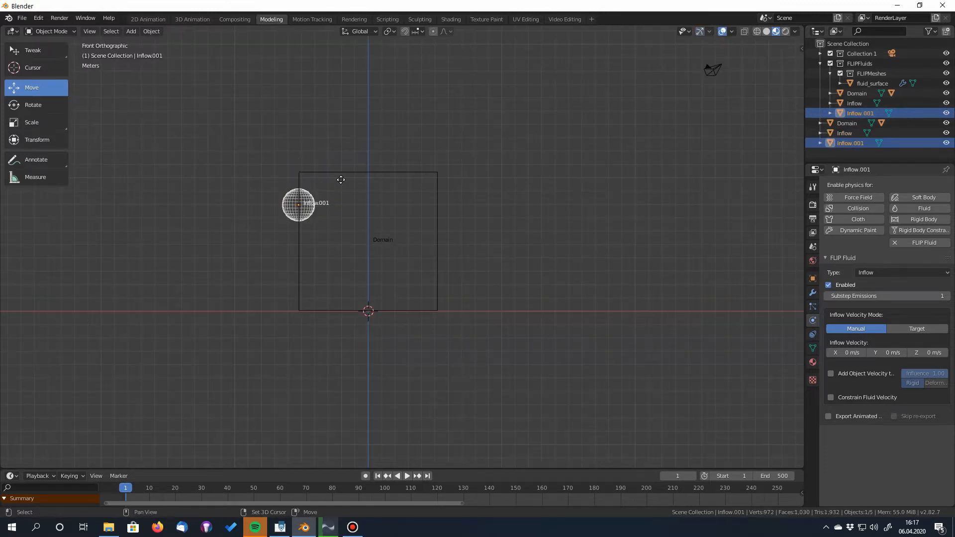
# Step: Place the sphere copy at the domain's bottom centre, set its type to Outflow and rename it 'Outflow'
pyautogui.moveTo(297, 204); pyautogui.dragTo(367, 291)
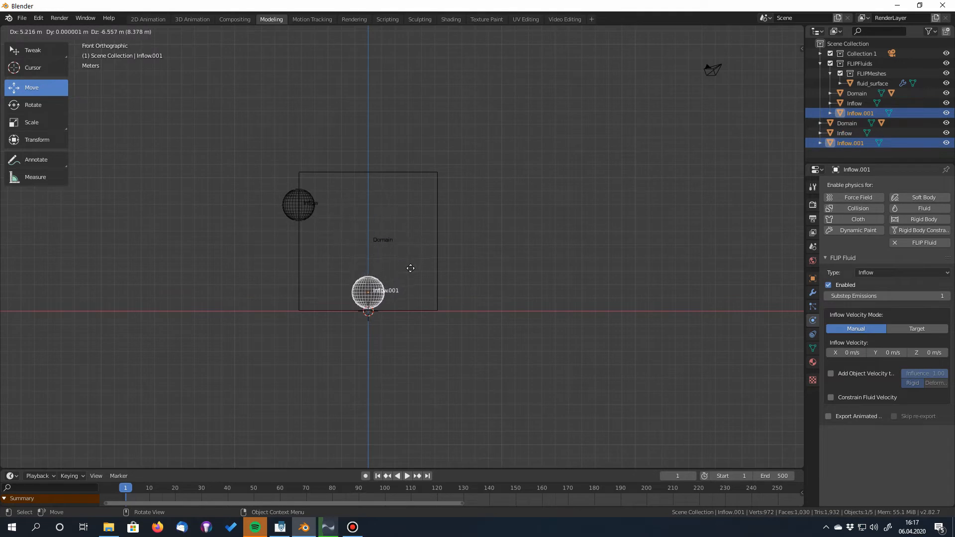
pyautogui.moveTo(368, 292); pyautogui.dragTo(365, 305)
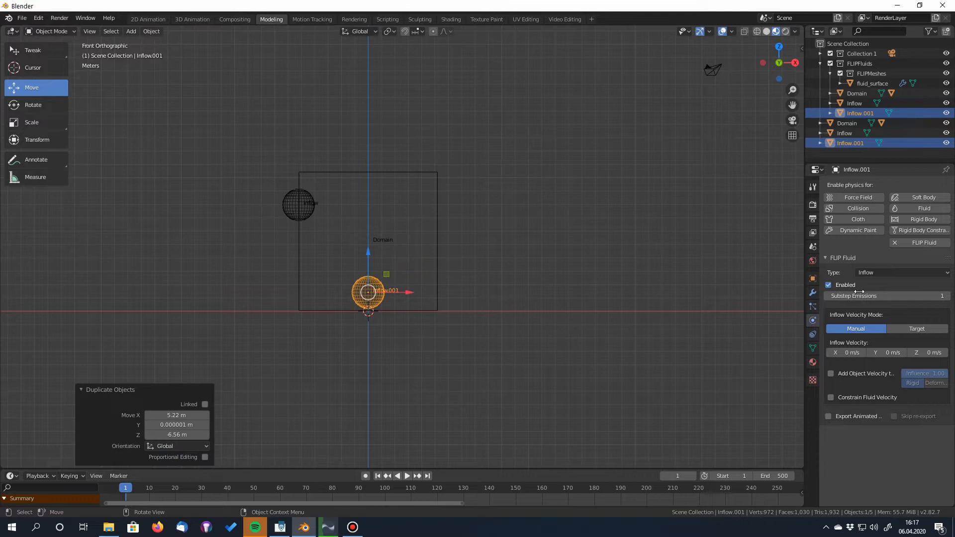
pyautogui.click(903, 273)
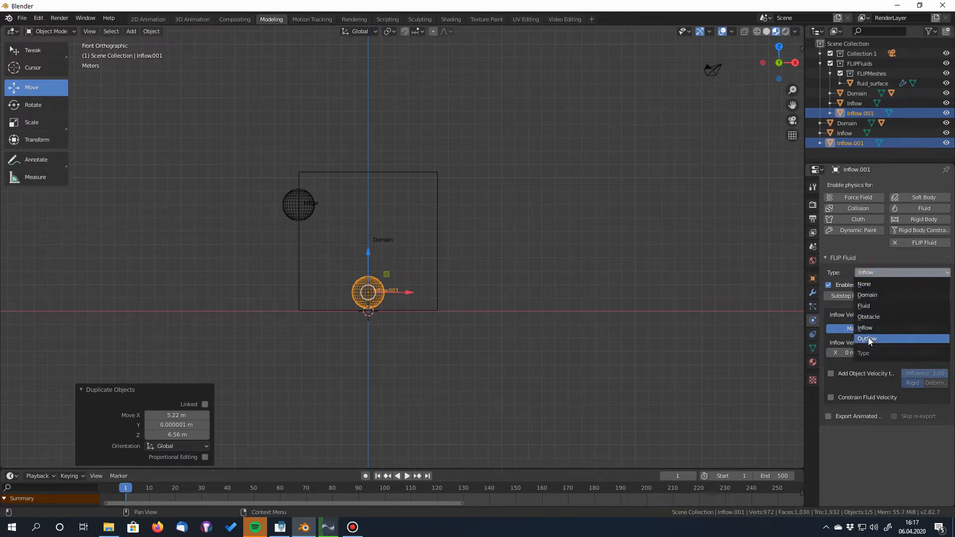
pyautogui.click(867, 338)
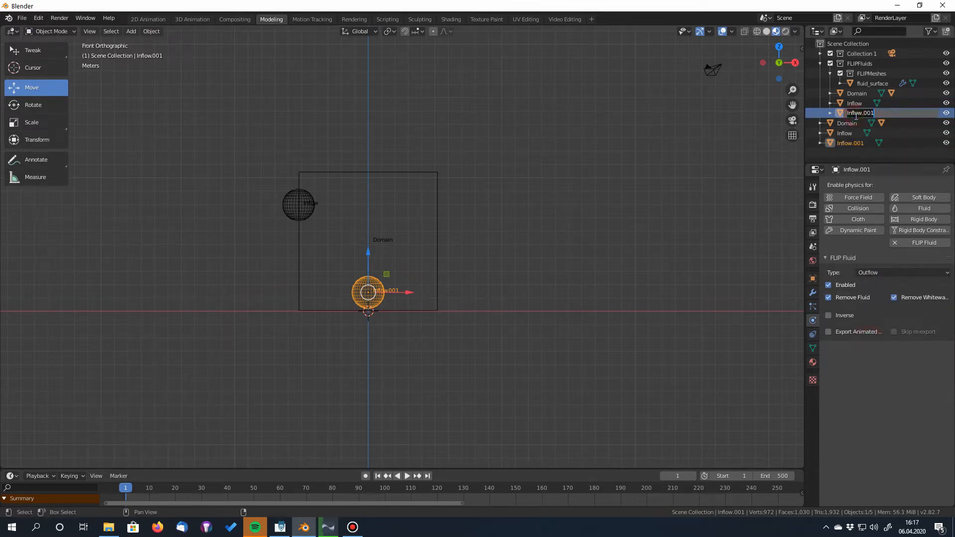
pyautogui.write('Outflow')
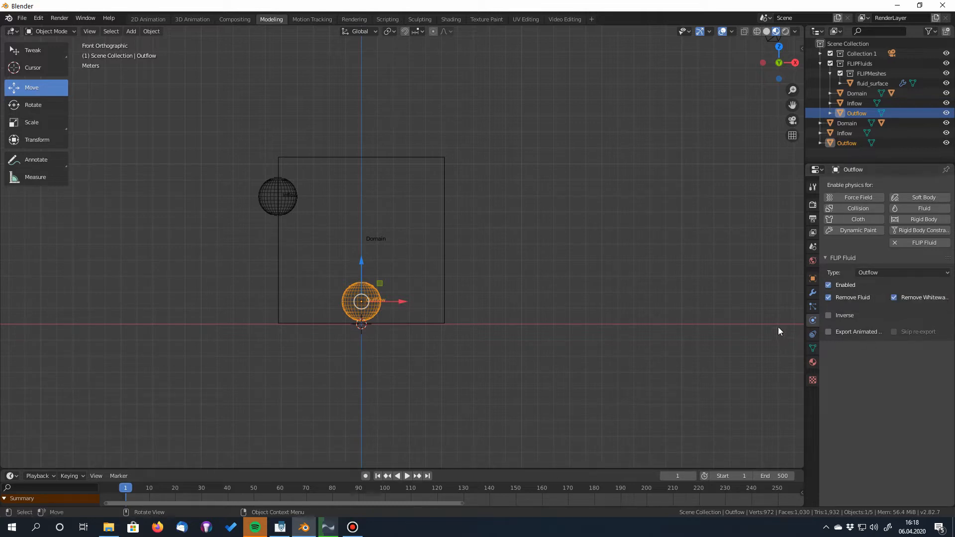
pyautogui.moveTo(828, 297)
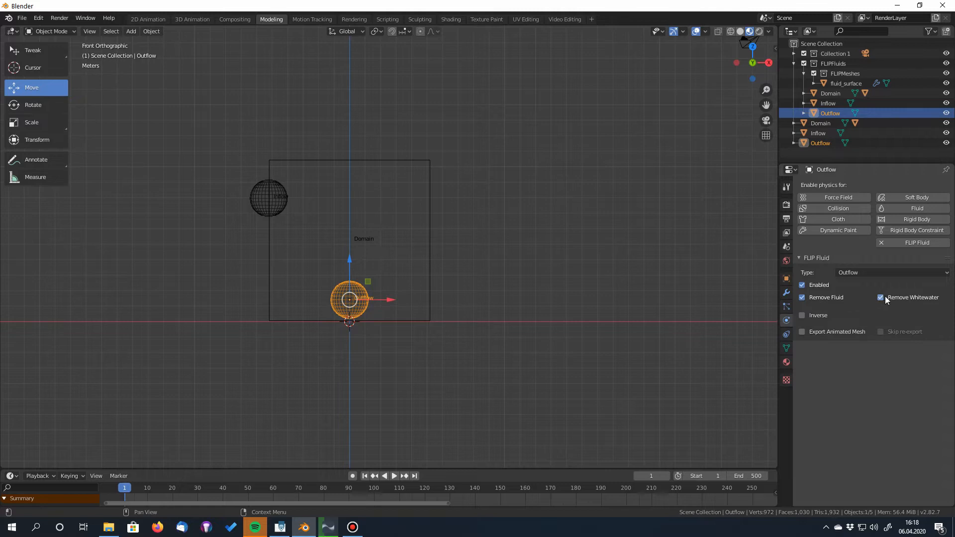
pyautogui.moveTo(911, 301)
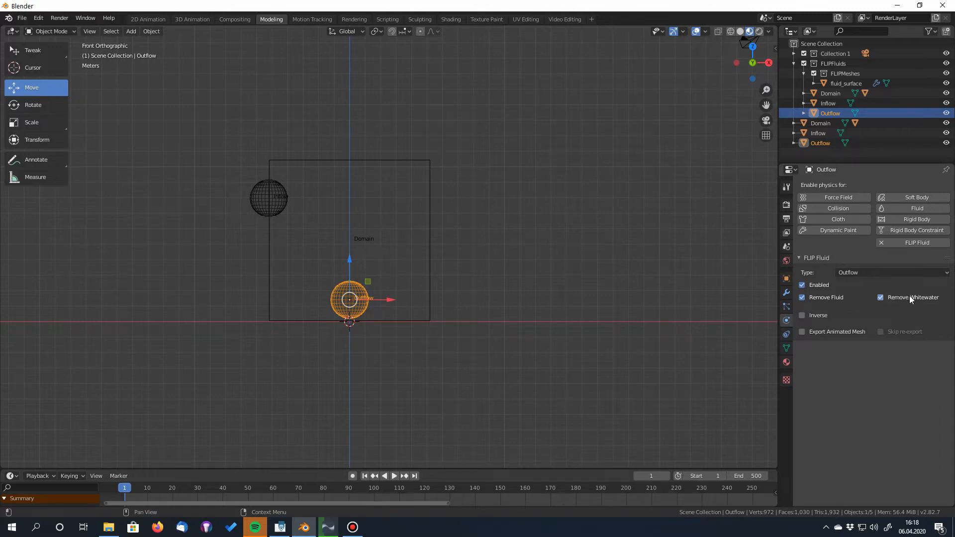
pyautogui.moveTo(921, 298)
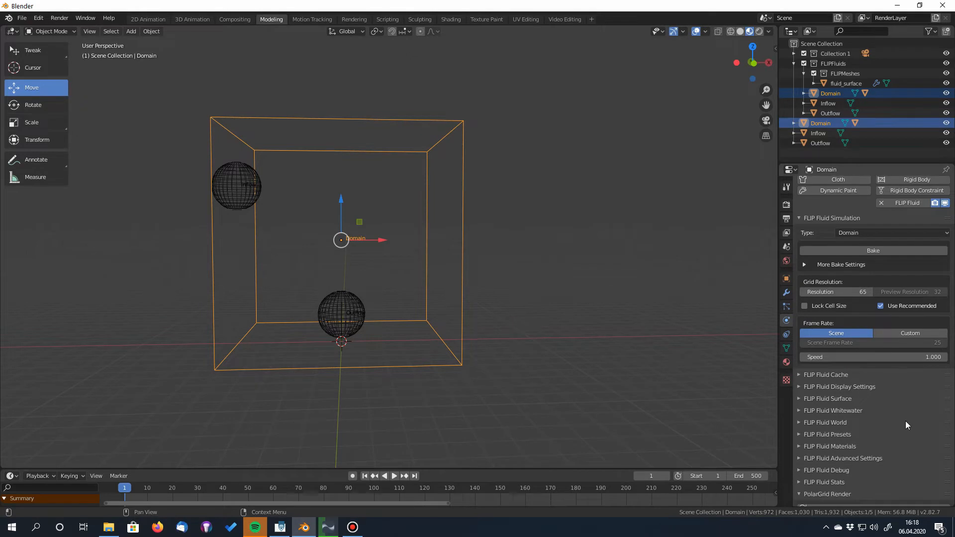
pyautogui.moveTo(800, 418)
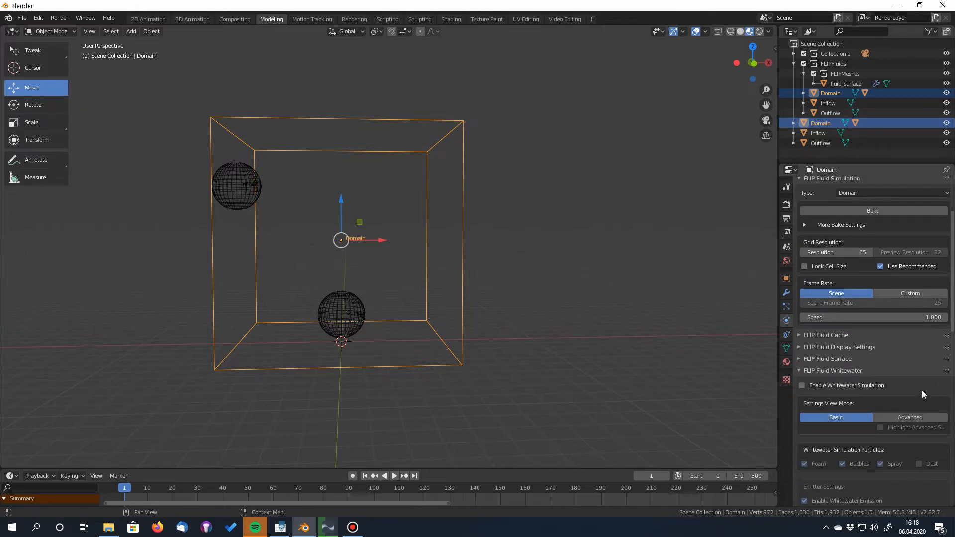
# Step: Enable Whitewater Simulation on the Domain and start the bake
pyautogui.click(802, 386)
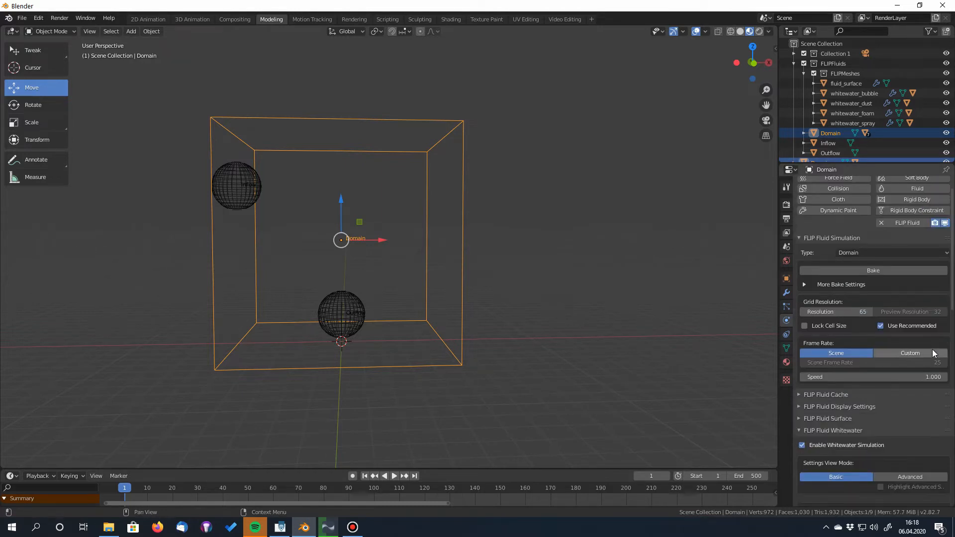
pyautogui.click(874, 270)
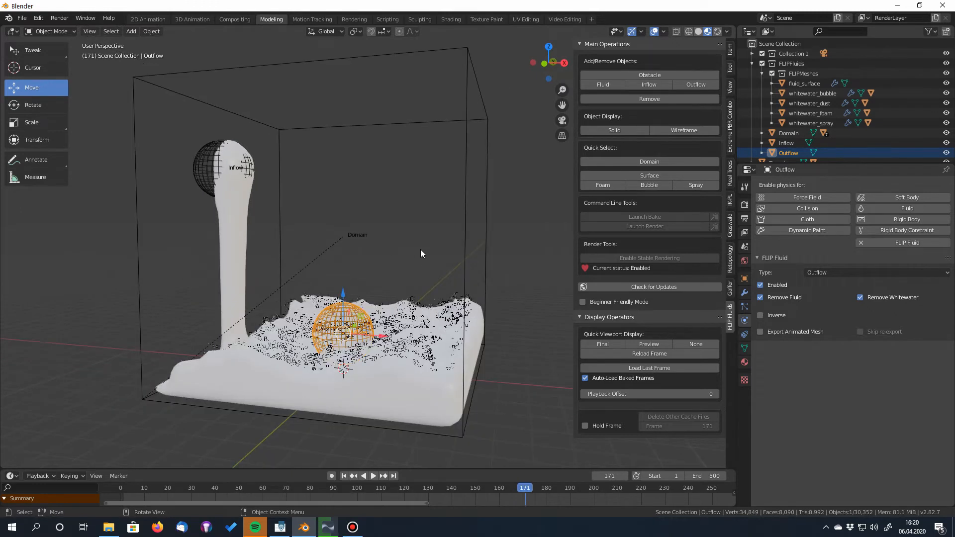
# Step: Select the Domain object to view its running bake
pyautogui.click(373, 476)
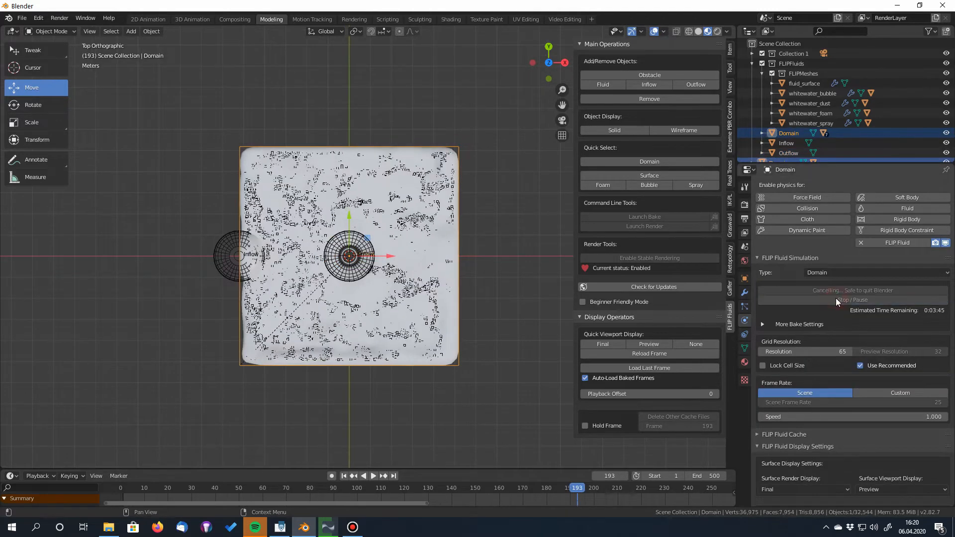
# Step: Stop and reset the bake, then untick Remove Fluid on the Outflow sphere
pyautogui.click(838, 300)
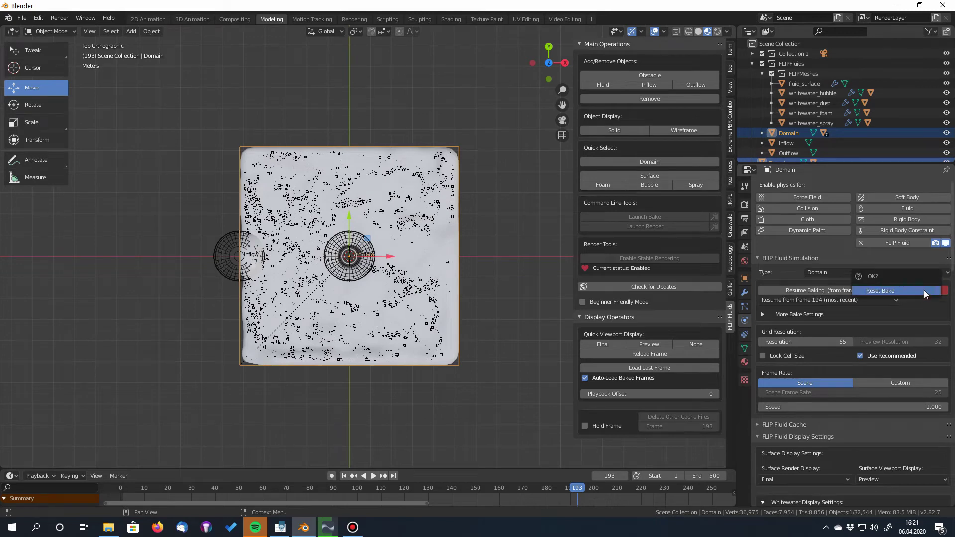
pyautogui.click(880, 290)
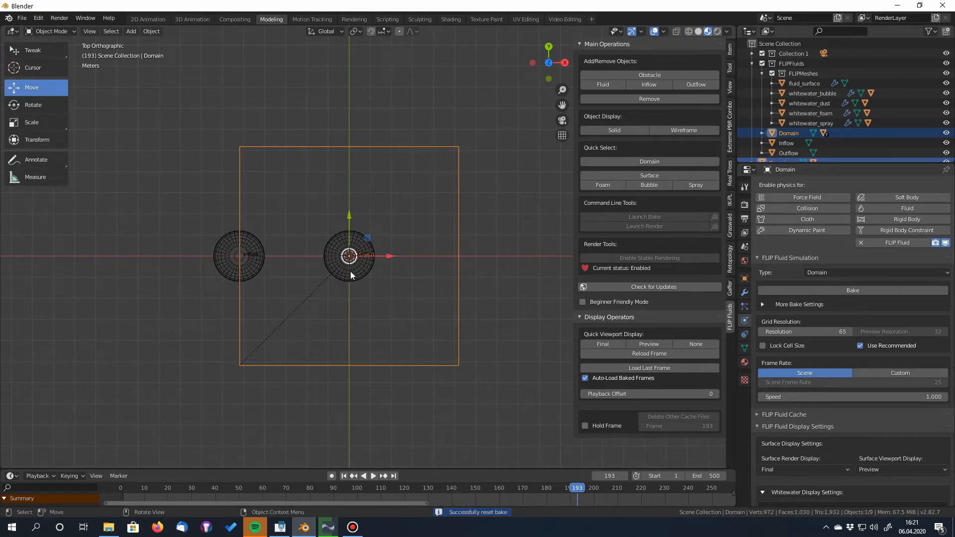
pyautogui.click(788, 154)
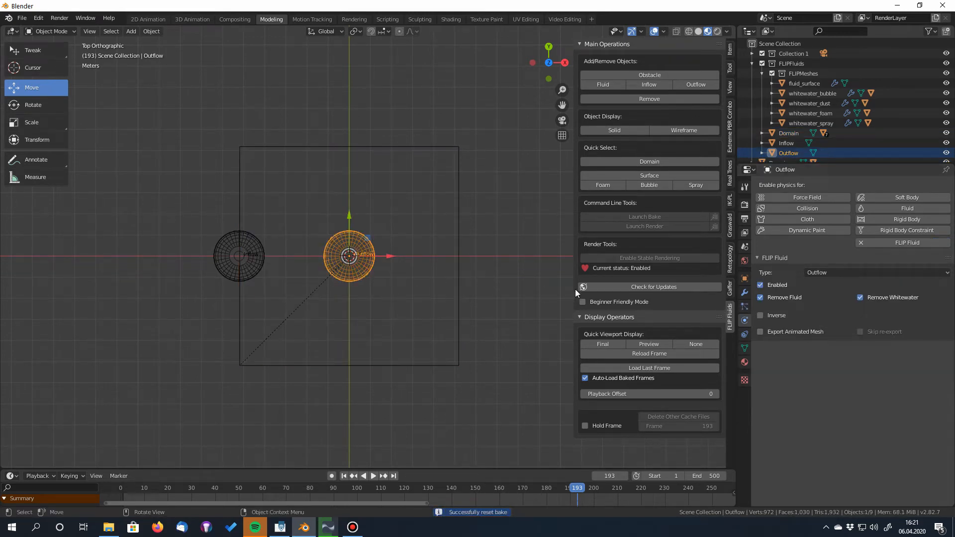
pyautogui.click(760, 297)
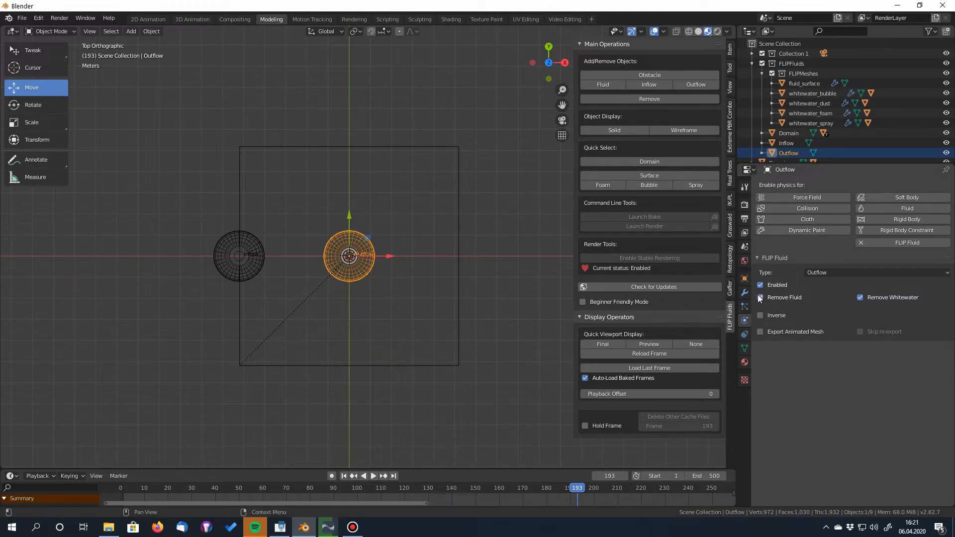
pyautogui.click(788, 133)
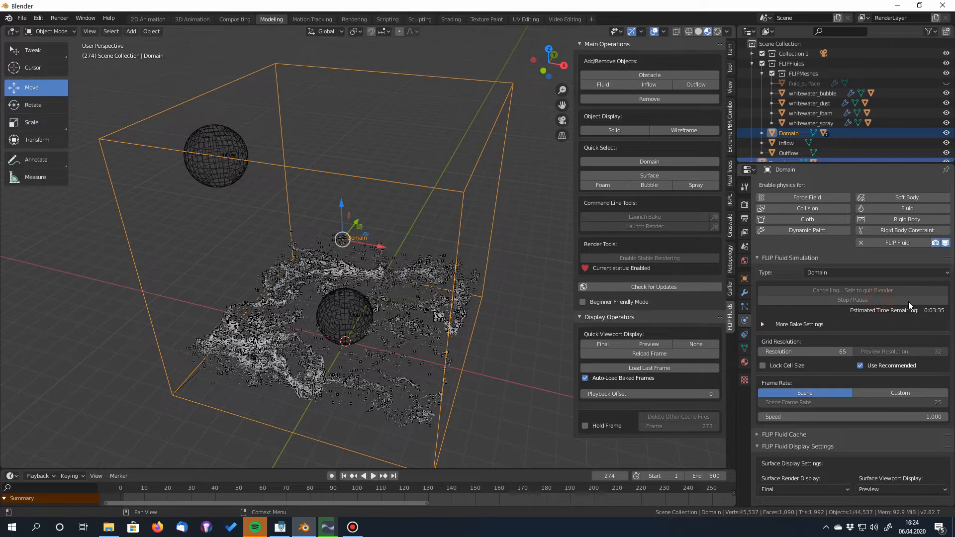
# Step: Stop the second bake and tick Remove Fluid on the Outflow again
pyautogui.click(853, 291)
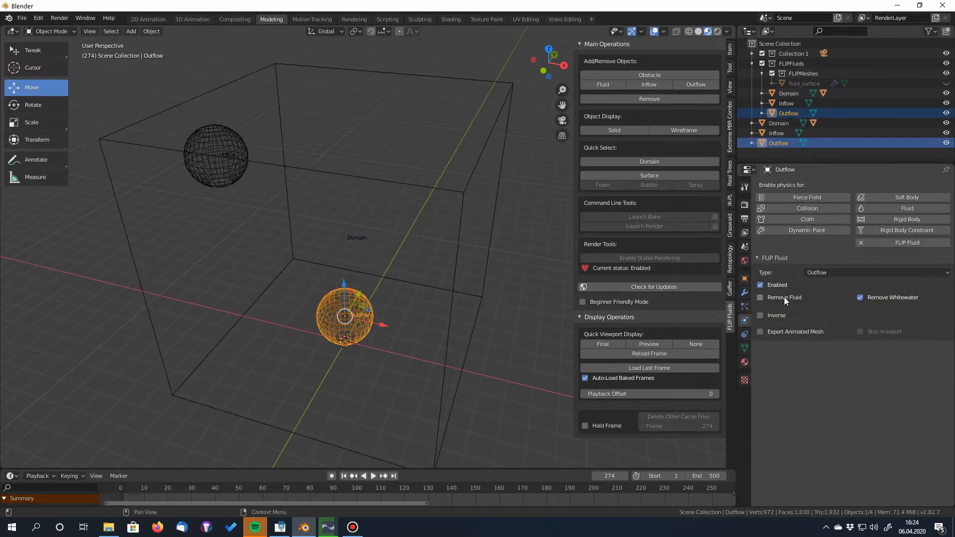
pyautogui.click(760, 298)
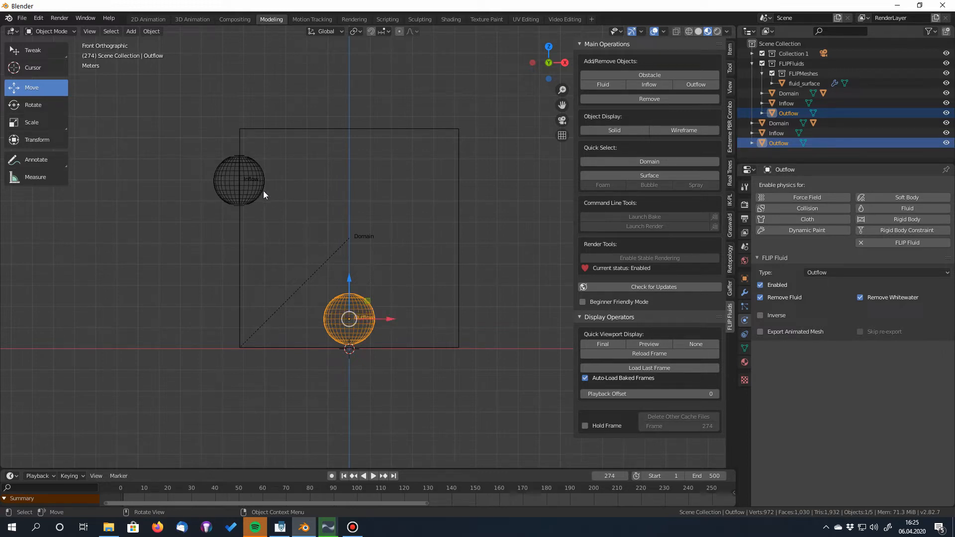
pyautogui.moveTo(340, 310)
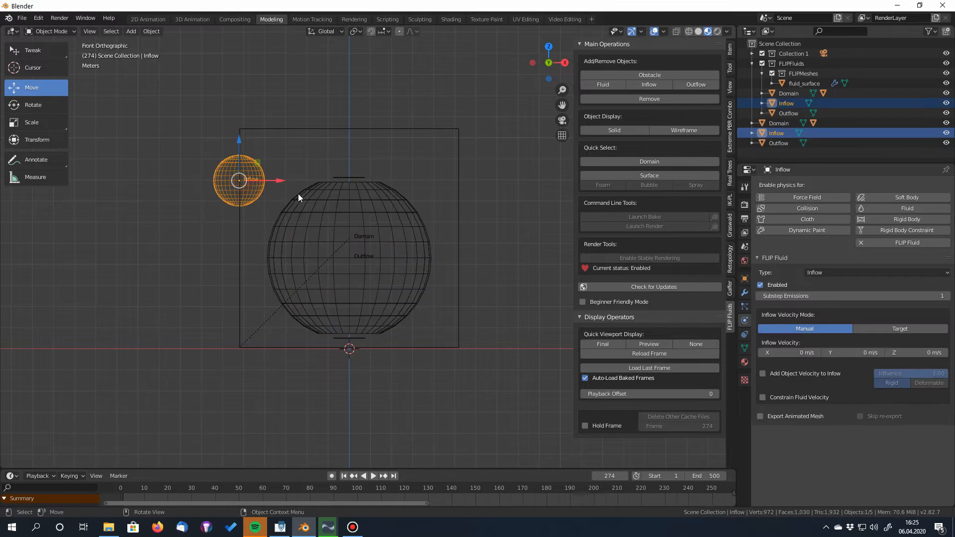
# Step: Drag the Inflow sphere into the centre of the domain
pyautogui.moveTo(239, 180); pyautogui.dragTo(350, 256)
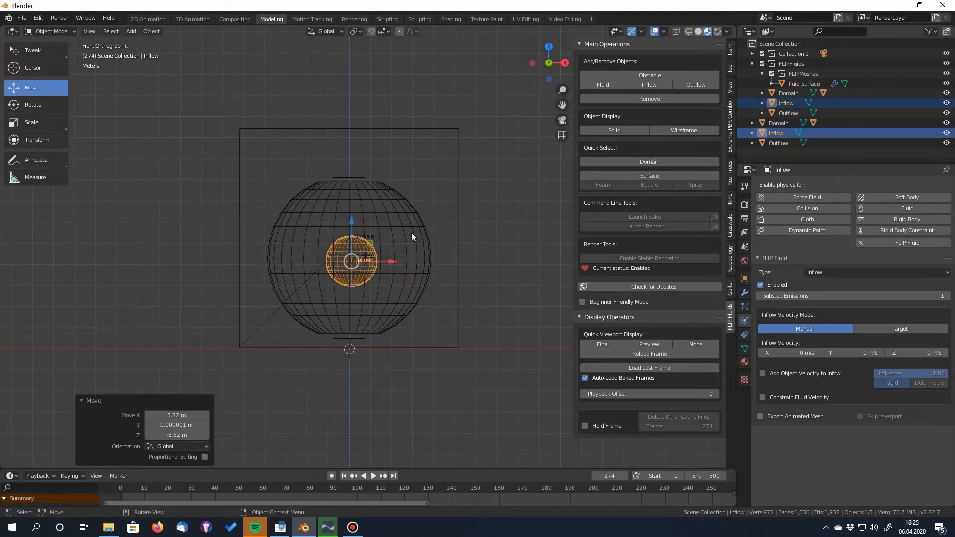
pyautogui.moveTo(351, 259); pyautogui.dragTo(349, 178)
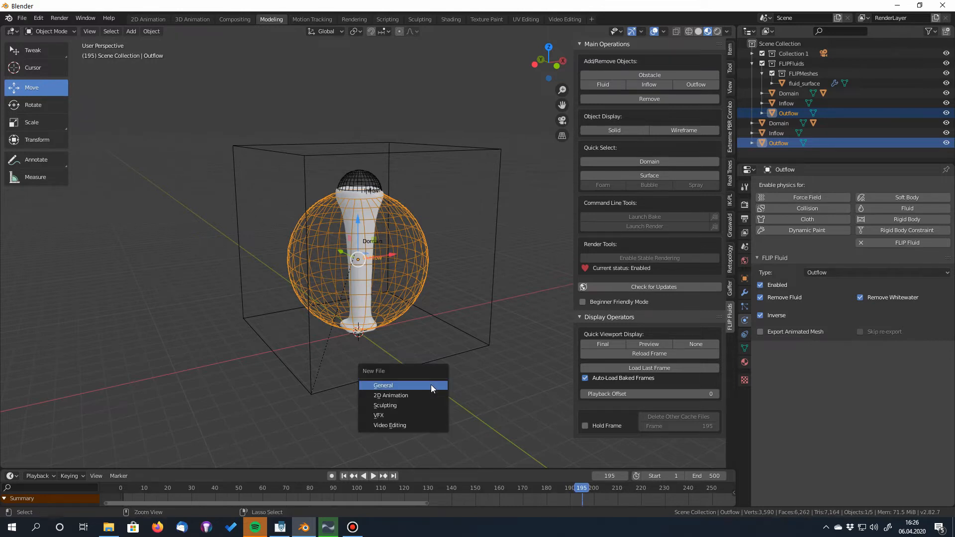
# Step: Start a new General file and set the default cube's FLIP Fluid type to Domain
pyautogui.click(383, 386)
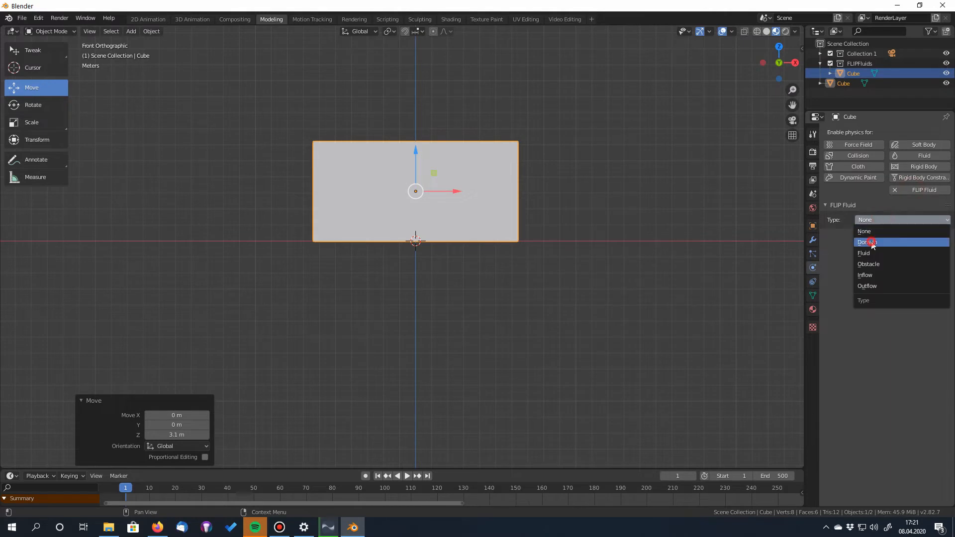
pyautogui.click(867, 242)
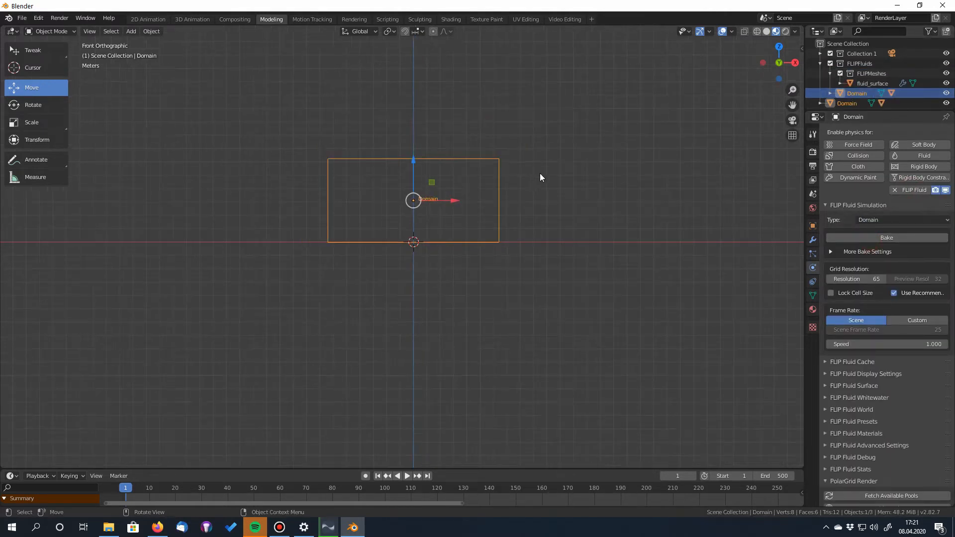
pyautogui.click(131, 31)
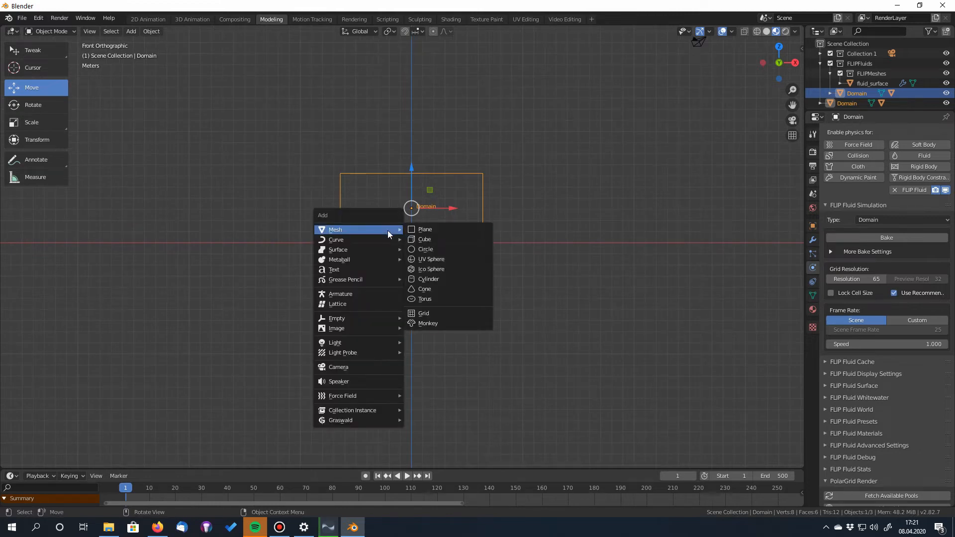
# Step: Add a UV sphere and move it up and left inside the domain box
pyautogui.click(431, 258)
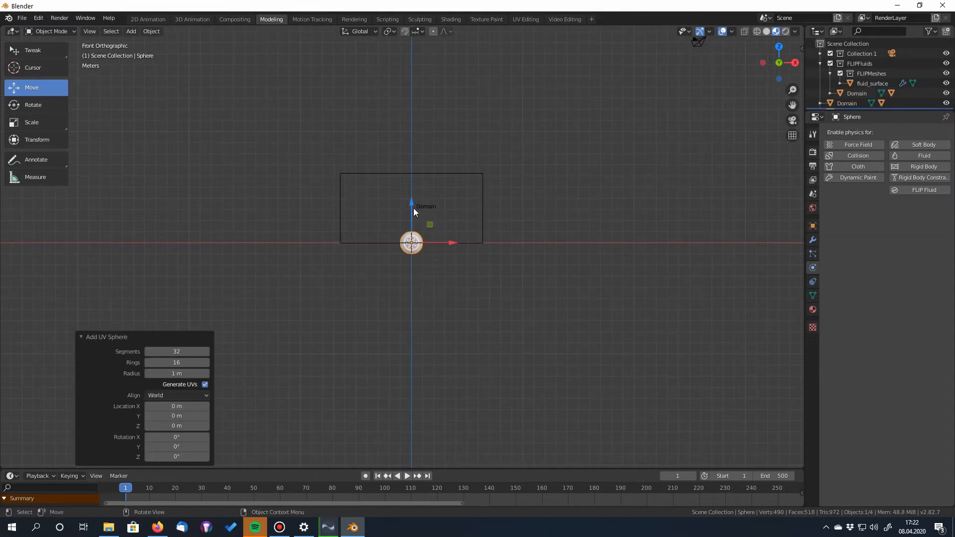
pyautogui.moveTo(411, 241); pyautogui.dragTo(411, 203)
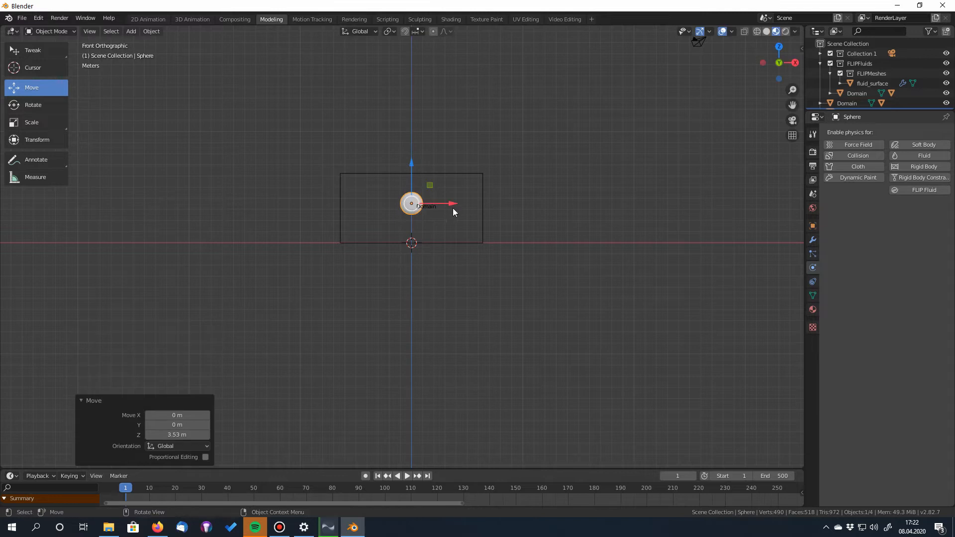
pyautogui.moveTo(411, 203); pyautogui.dragTo(351, 210)
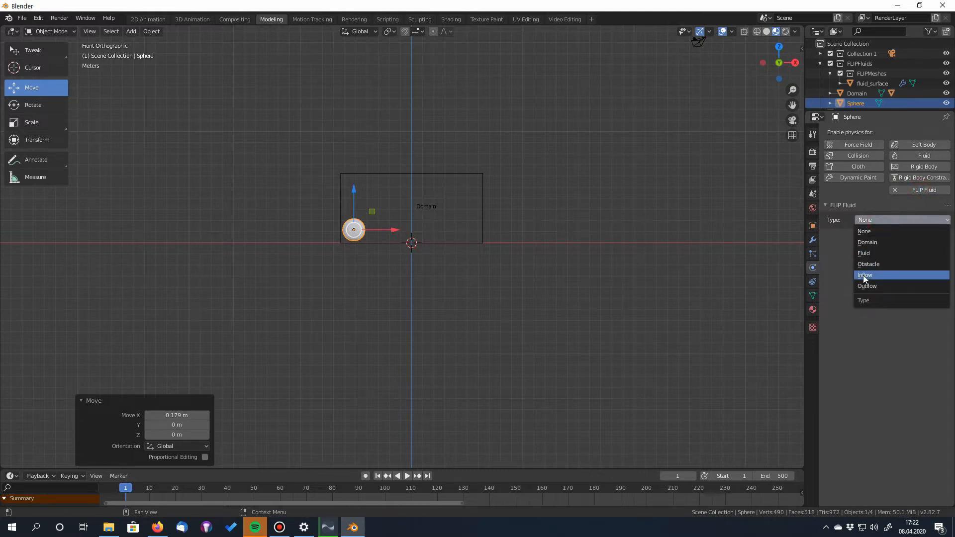
# Step: Set the sphere's FLIP Fluid type to Inflow and inspect it inside the domain
pyautogui.click(865, 275)
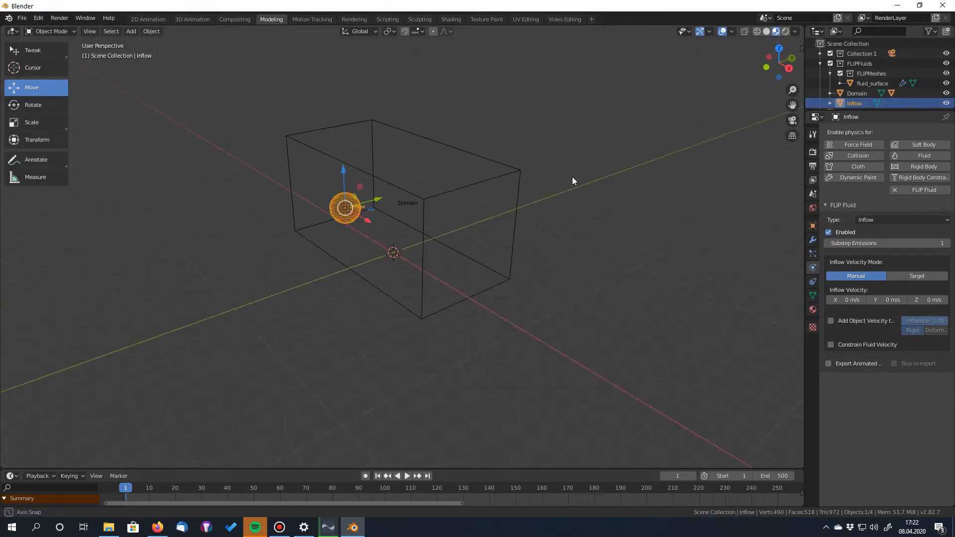
pyautogui.moveTo(573, 181); pyautogui.dragTo(579, 204)
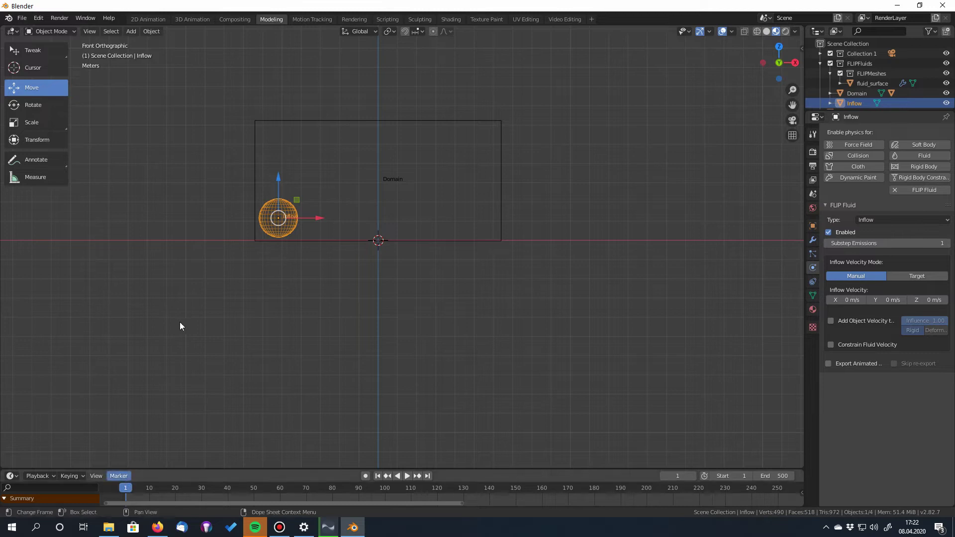
# Step: Keyframe the inflow's location at frame 1 and again near the domain's right side at frame 10
pyautogui.press('i')
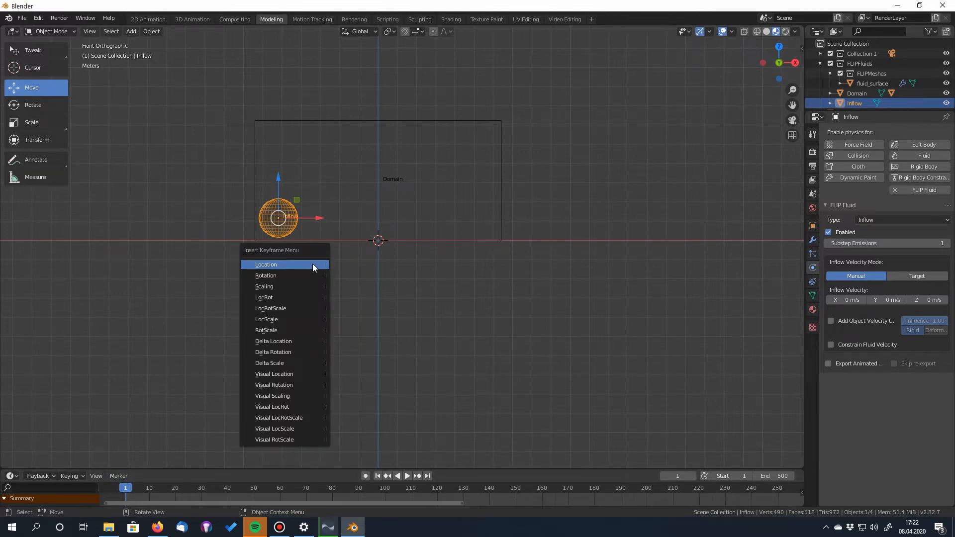
pyautogui.click(266, 265)
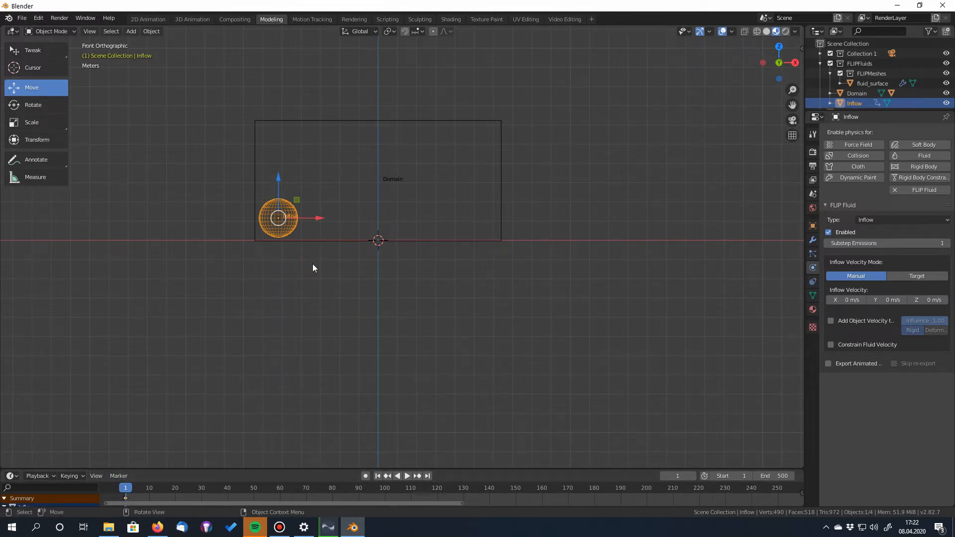
pyautogui.moveTo(186, 437)
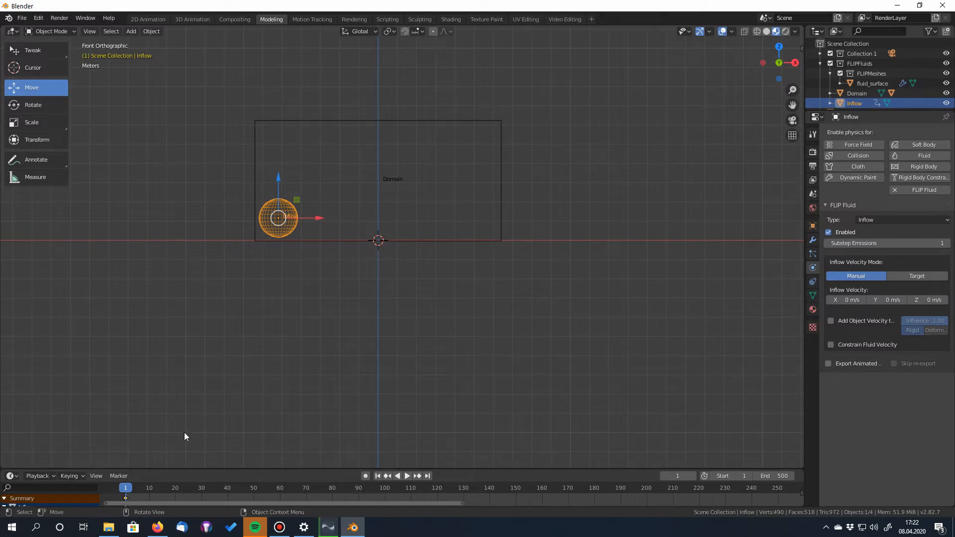
pyautogui.click(150, 487)
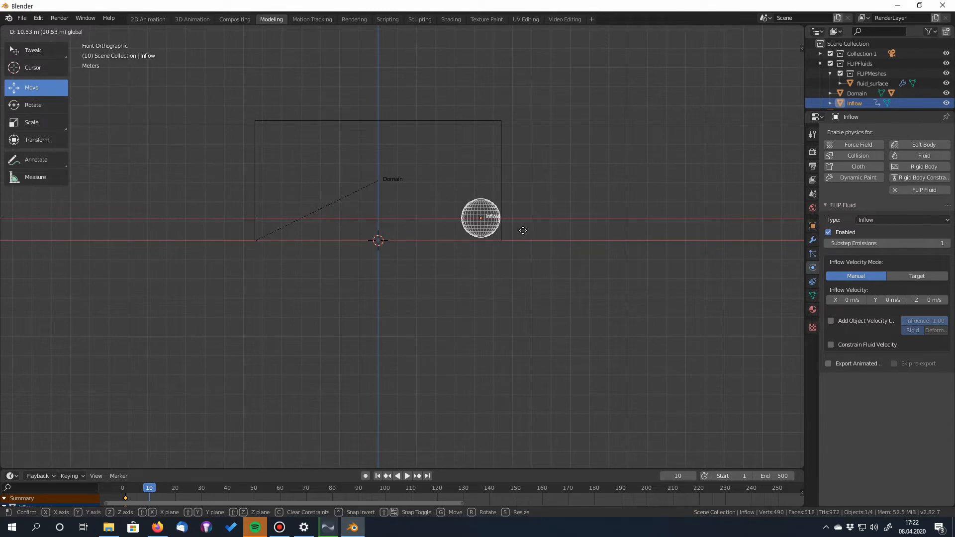
pyautogui.press('i')
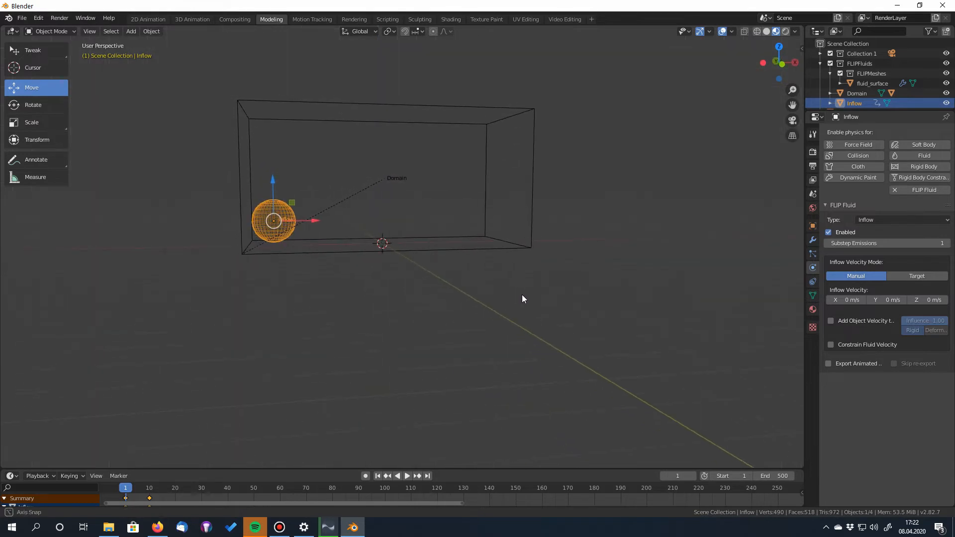
# Step: Bake the Domain briefly, then pause and reset the bake before raising substep emissions to 4
pyautogui.click(856, 94)
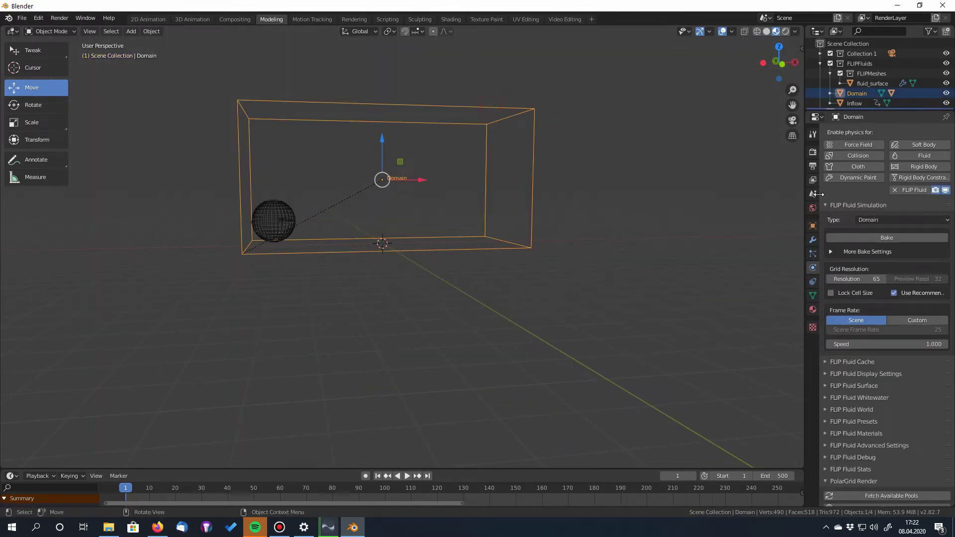
pyautogui.click(887, 238)
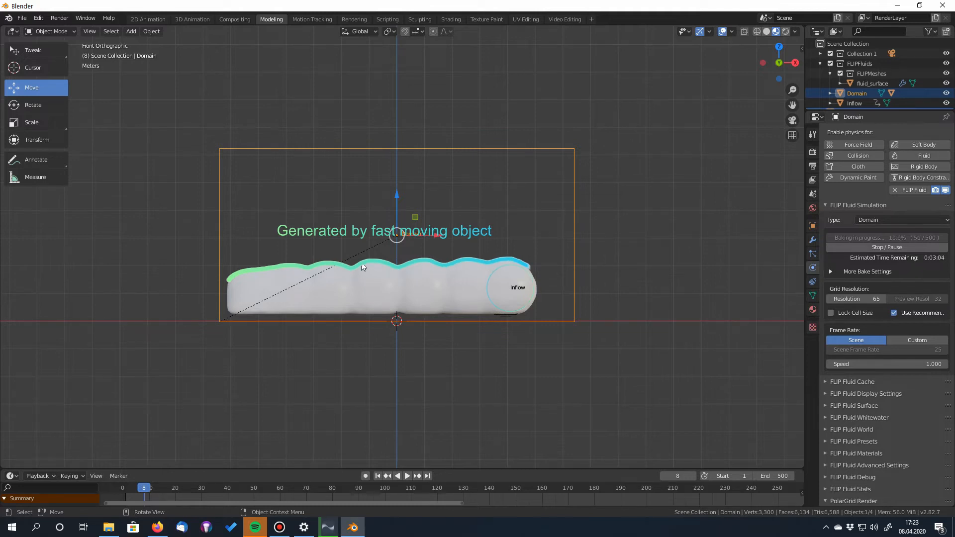
pyautogui.moveTo(591, 283)
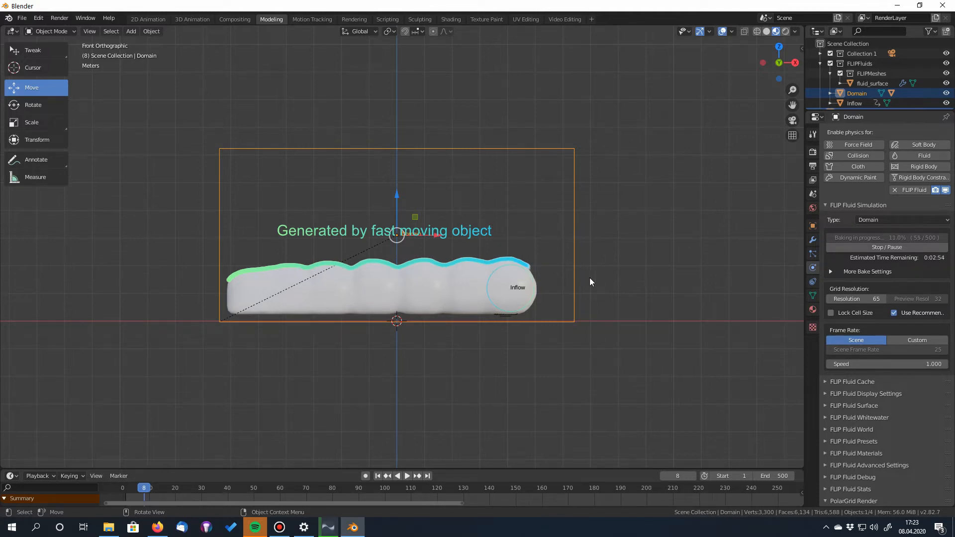
pyautogui.click(887, 246)
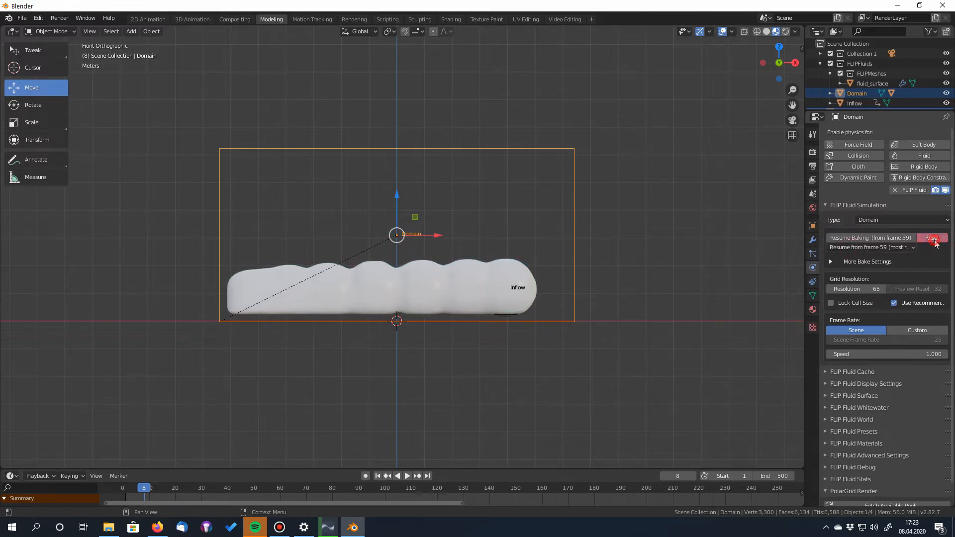
pyautogui.click(932, 238)
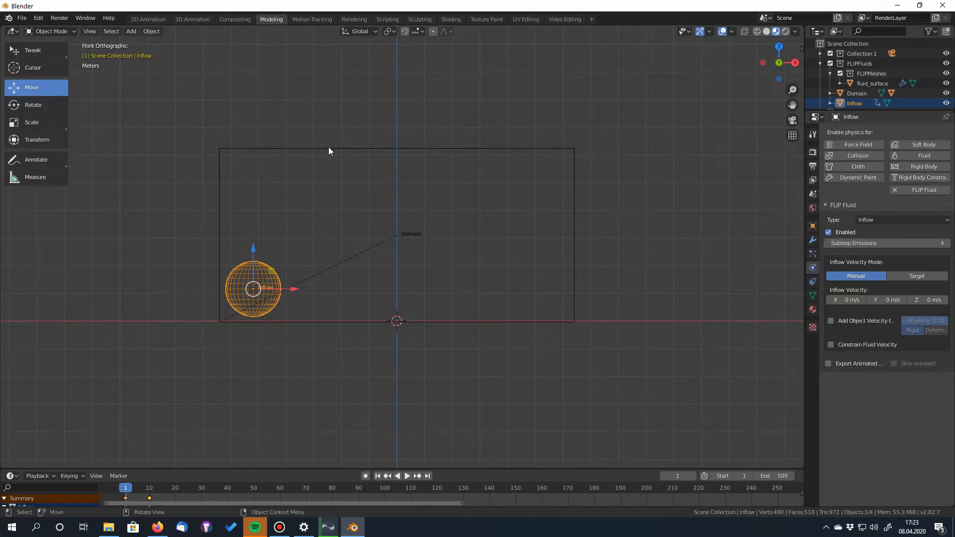
# Step: Rebake the Domain with the higher substep emissions, then reselect the Inflow sphere
pyautogui.click(857, 94)
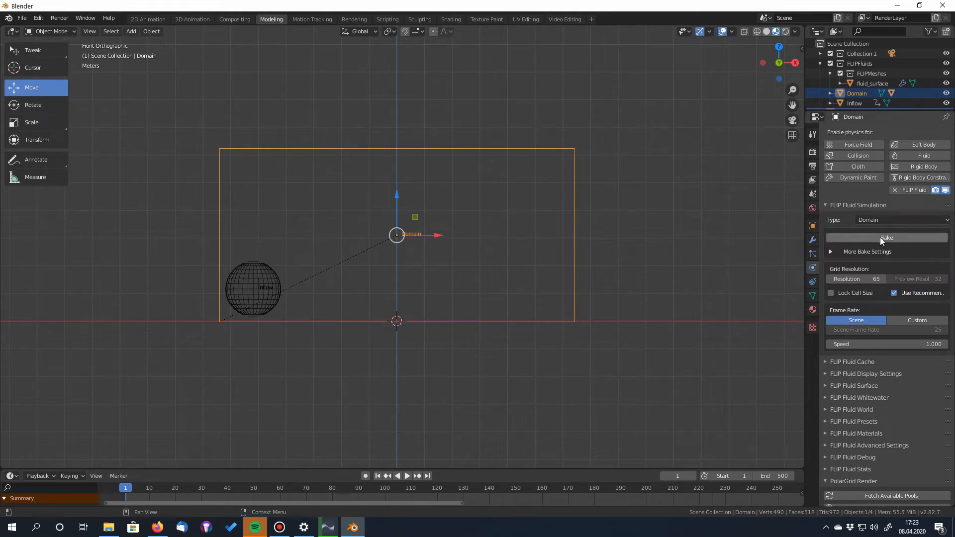
pyautogui.click(886, 238)
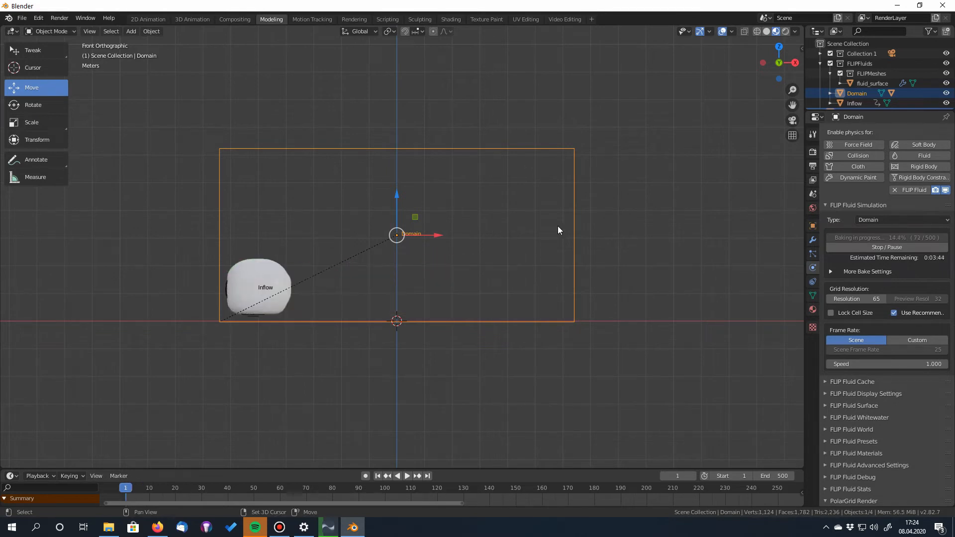
pyautogui.click(256, 288)
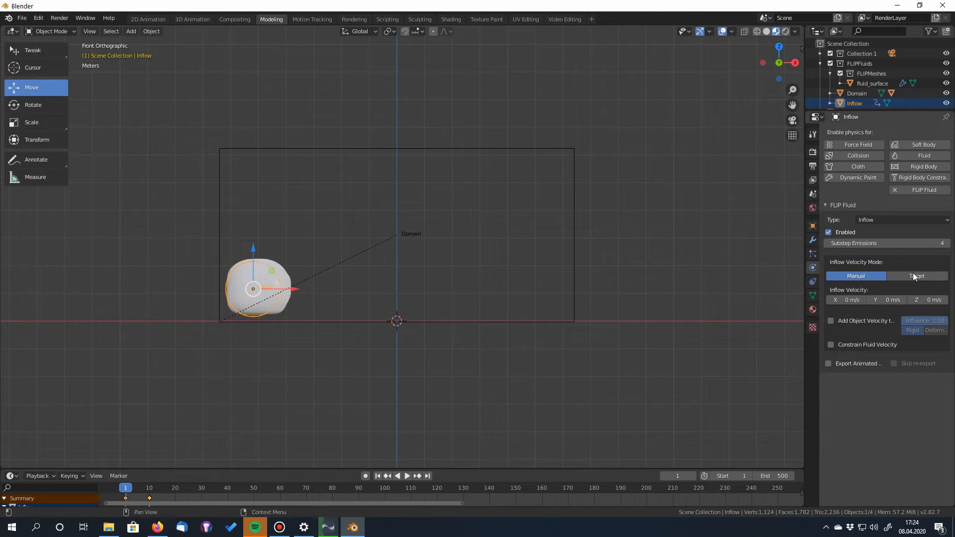
pyautogui.moveTo(913, 306)
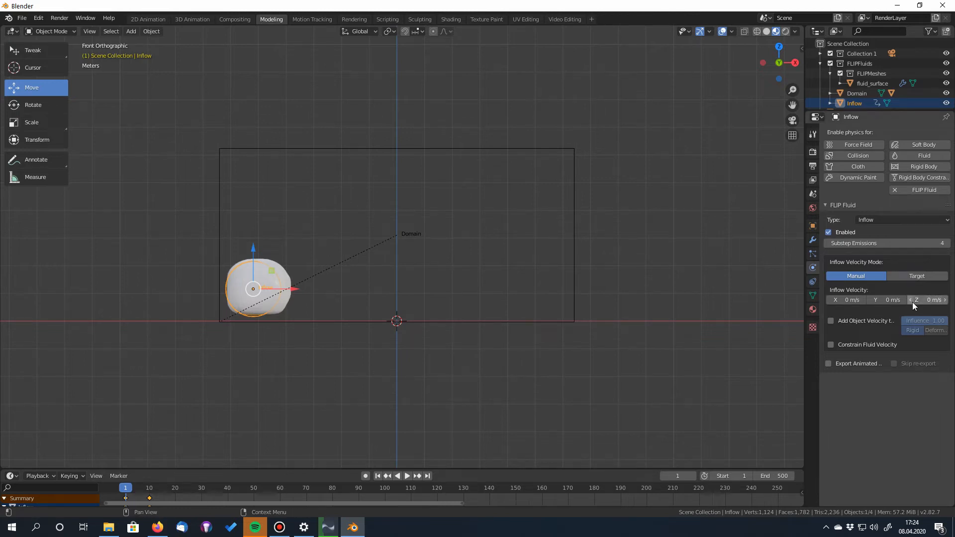
# Step: Give the Inflow a Z velocity of 8 m/s and bake the Domain again
pyautogui.click(858, 94)
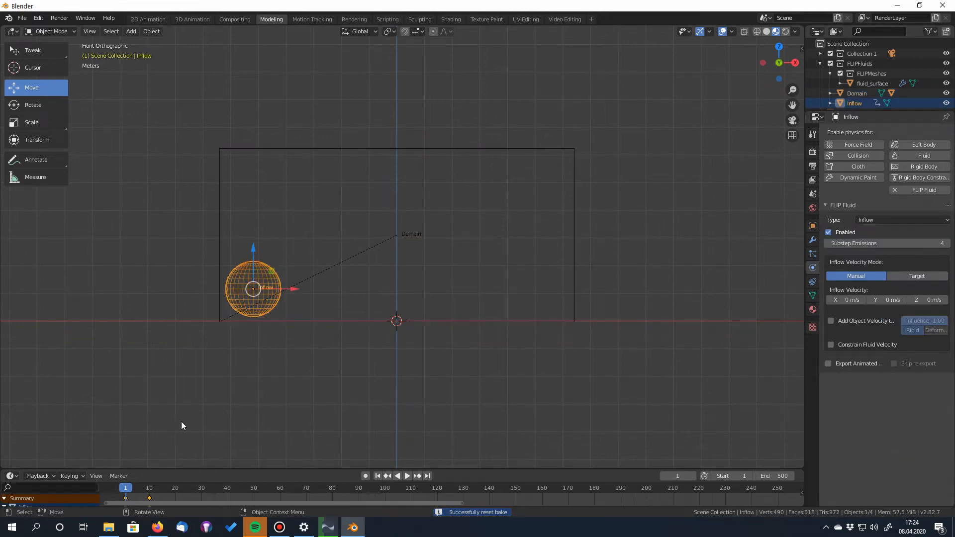
pyautogui.moveTo(686, 303)
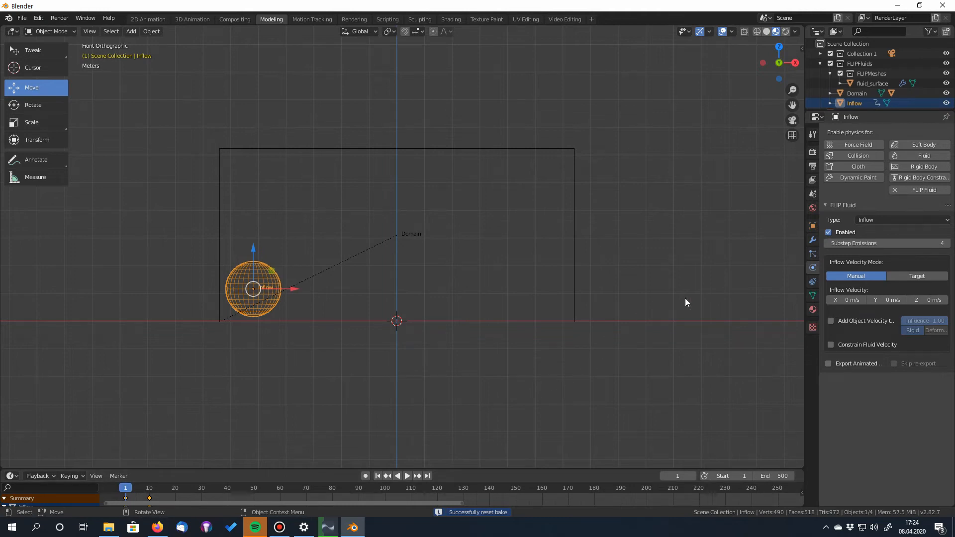
pyautogui.moveTo(925, 301)
pyautogui.write('8')
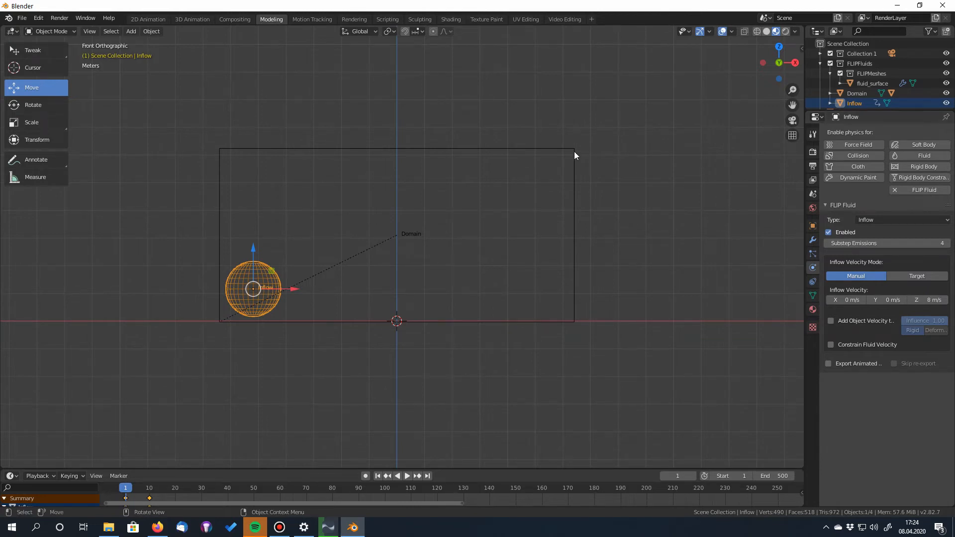
pyautogui.click(856, 93)
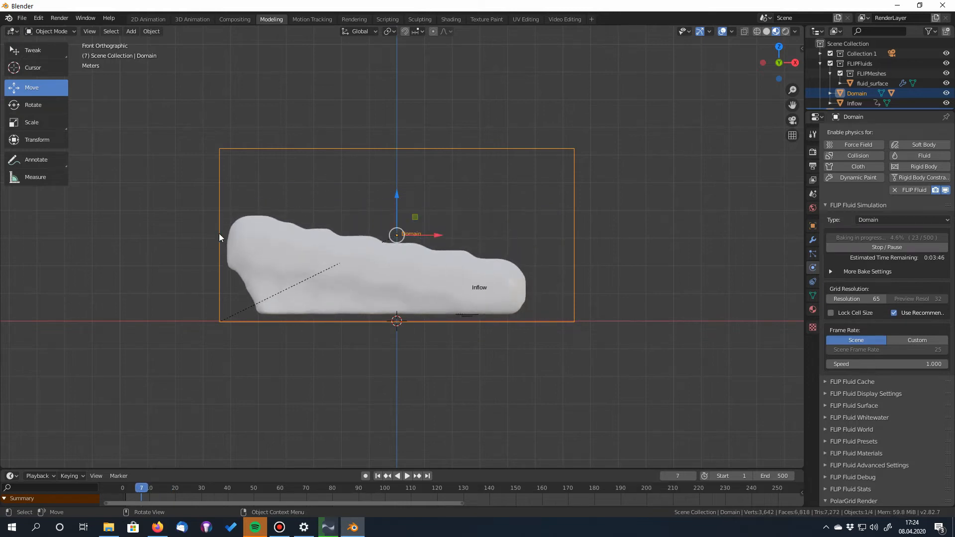
pyautogui.moveTo(384, 247)
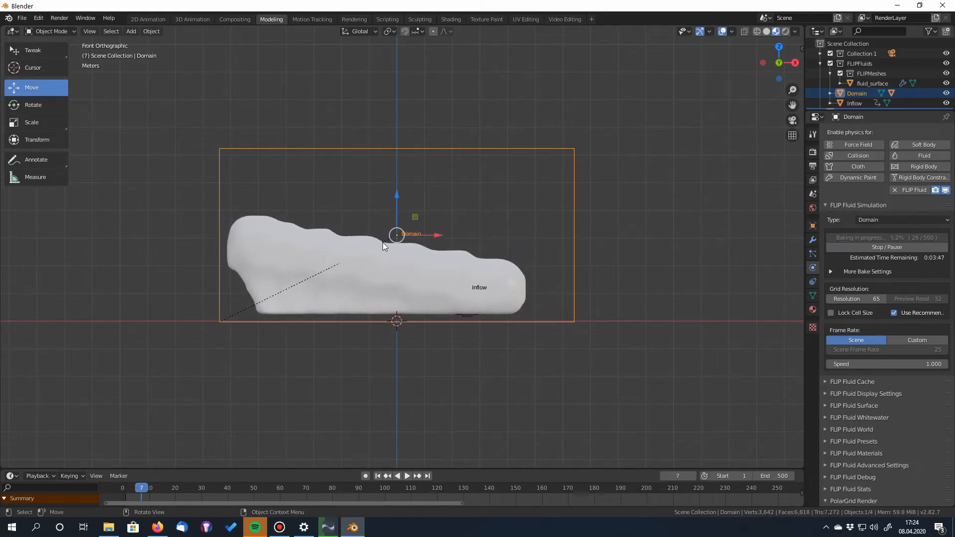
pyautogui.moveTo(478, 260)
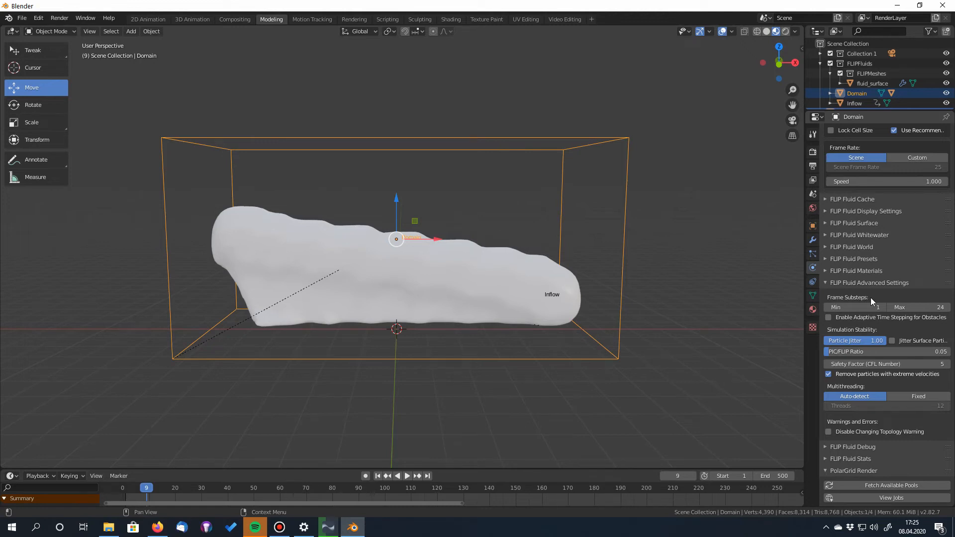
# Step: Set the Domain's Frame Substeps Min to 3, reset the bake and bake again
pyautogui.click(854, 306)
pyautogui.write('3')
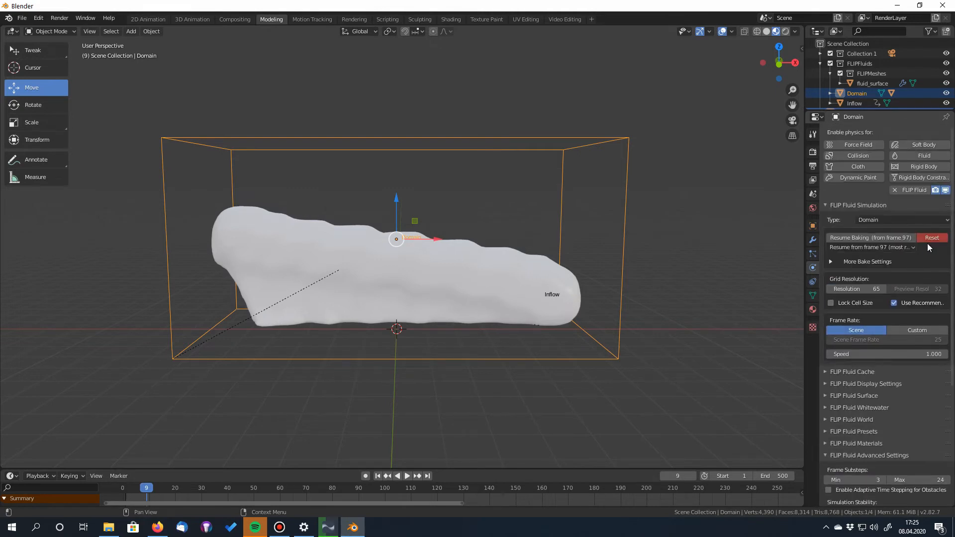
pyautogui.click(932, 238)
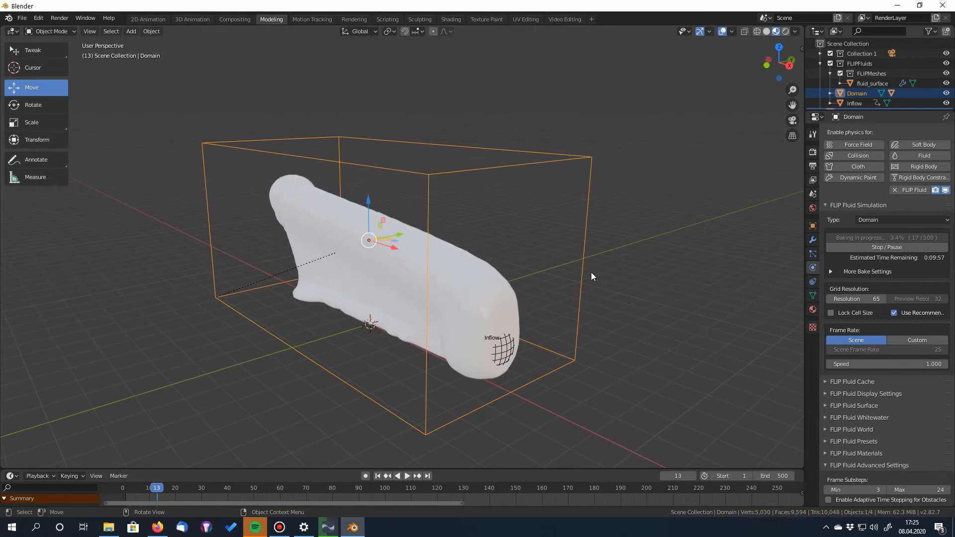
pyautogui.click(887, 246)
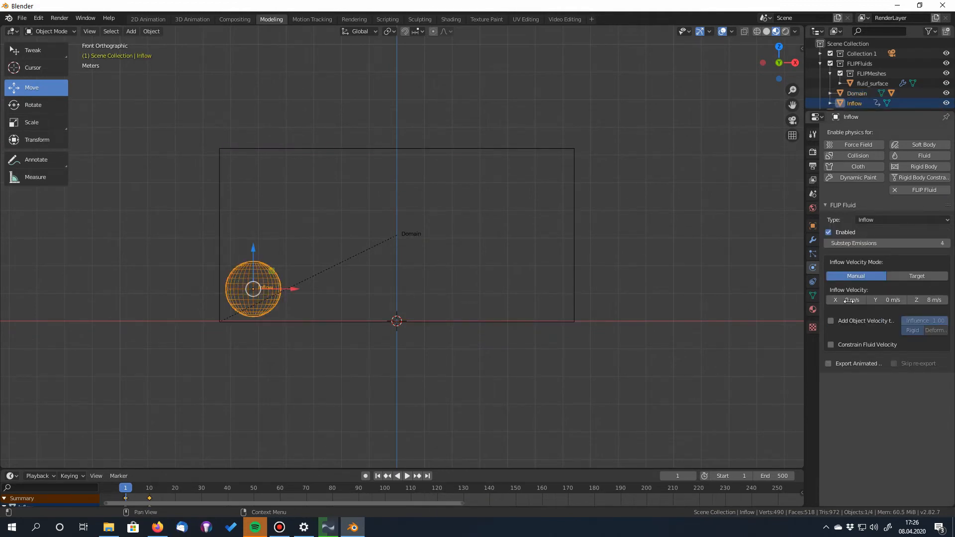
pyautogui.click(918, 277)
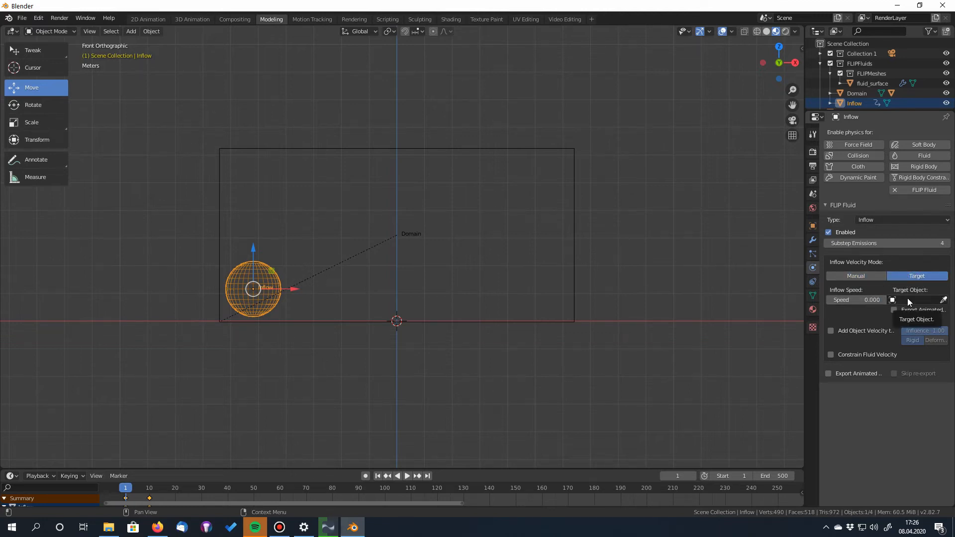
pyautogui.click(855, 275)
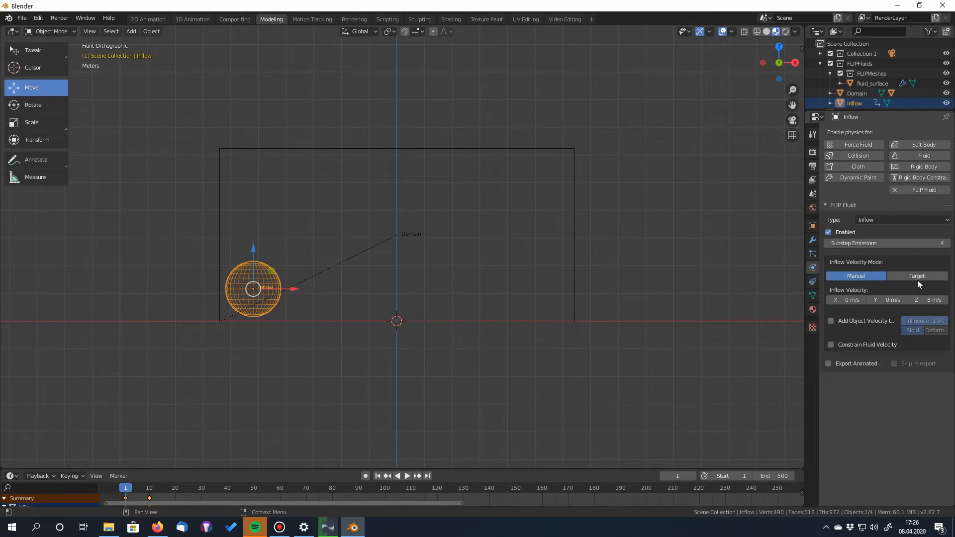
pyautogui.click(918, 275)
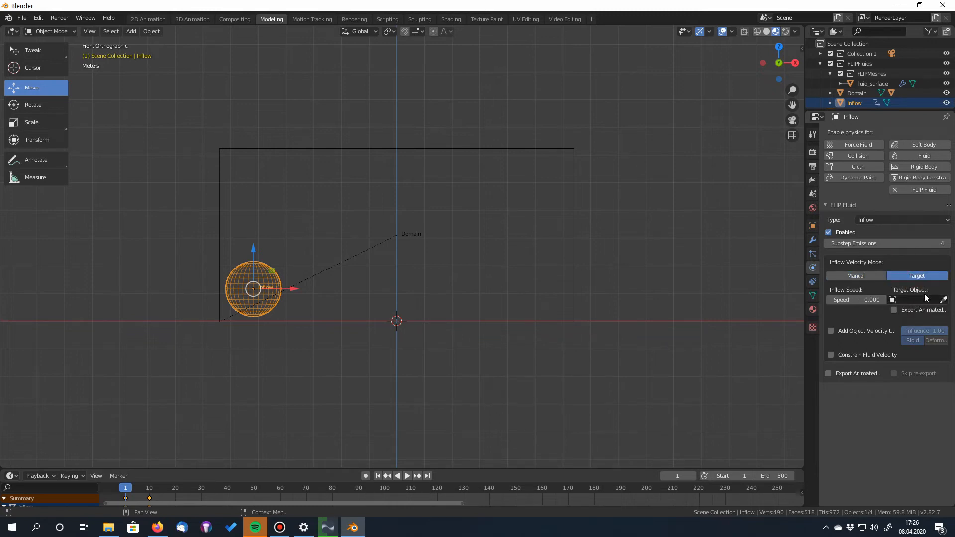
pyautogui.moveTo(864, 303)
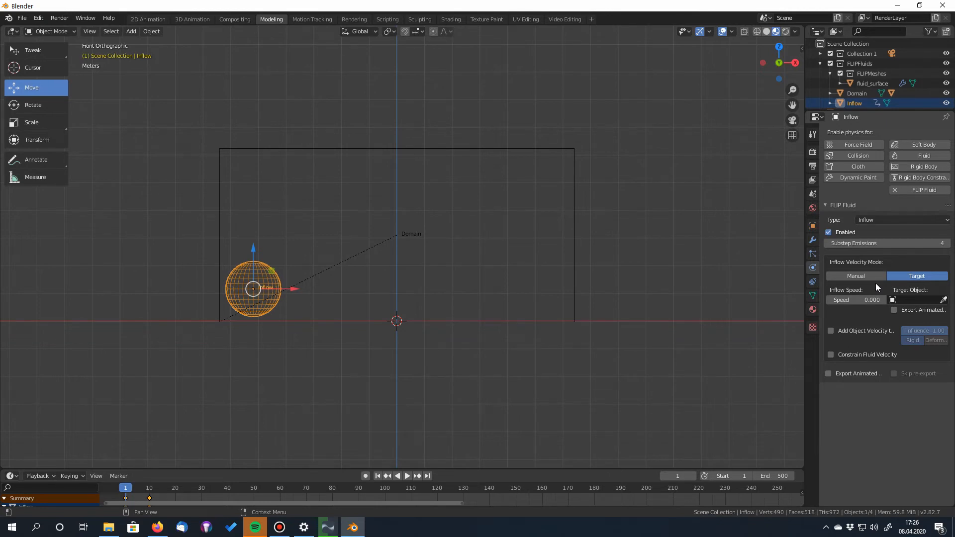
pyautogui.click(855, 277)
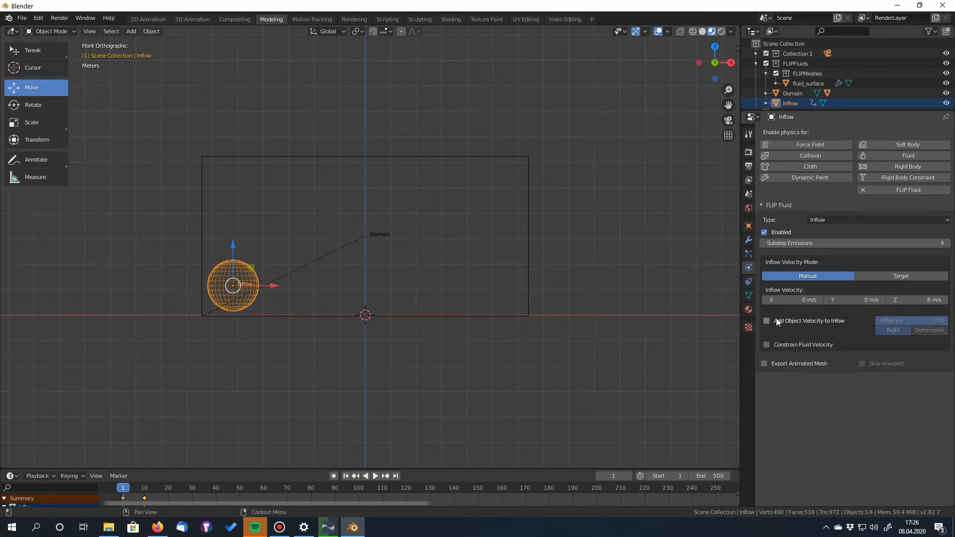
# Step: Enable Add Object Velocity to Inflow and move the sphere toward the domain centre on a later frame
pyautogui.click(766, 321)
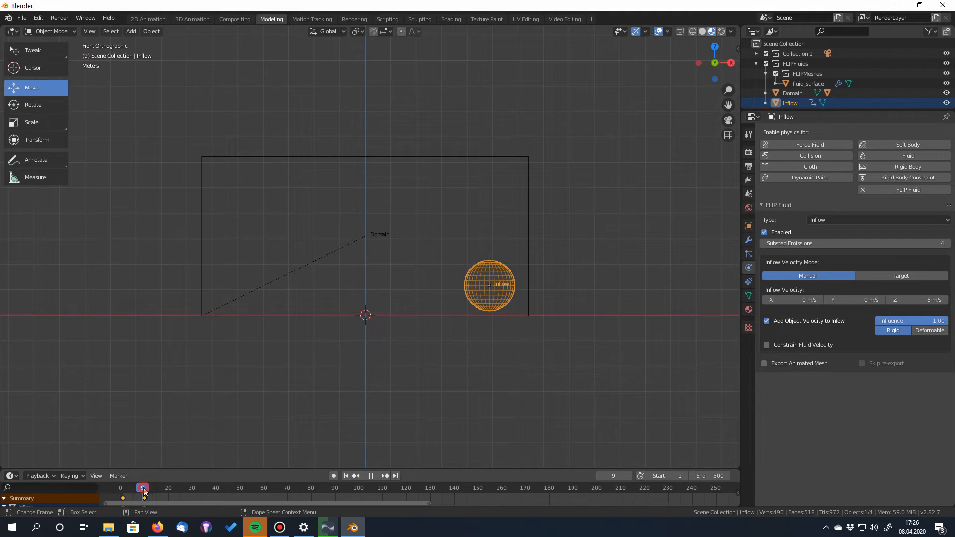
pyautogui.click(144, 488)
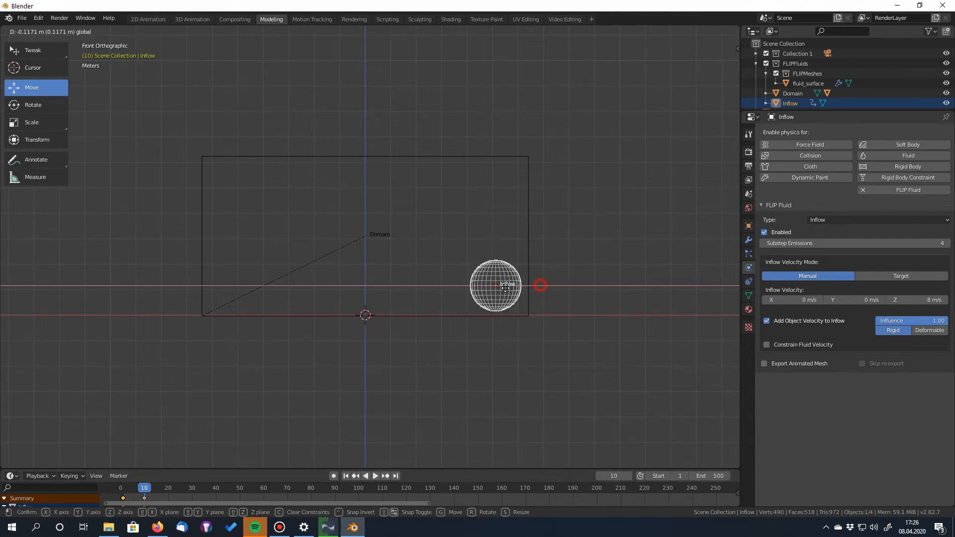
pyautogui.moveTo(495, 286); pyautogui.dragTo(365, 287)
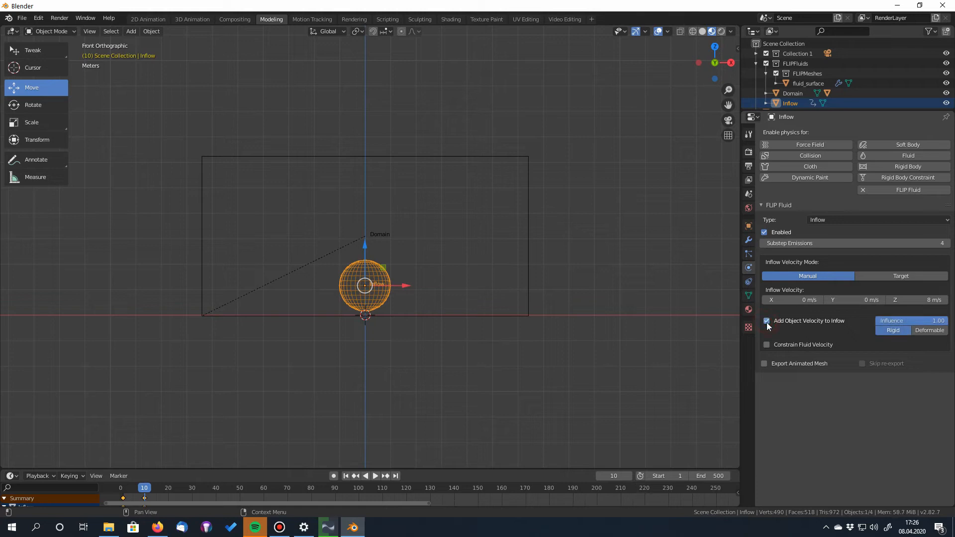
# Step: Select the Domain, start baking and play back the splashing result
pyautogui.click(792, 94)
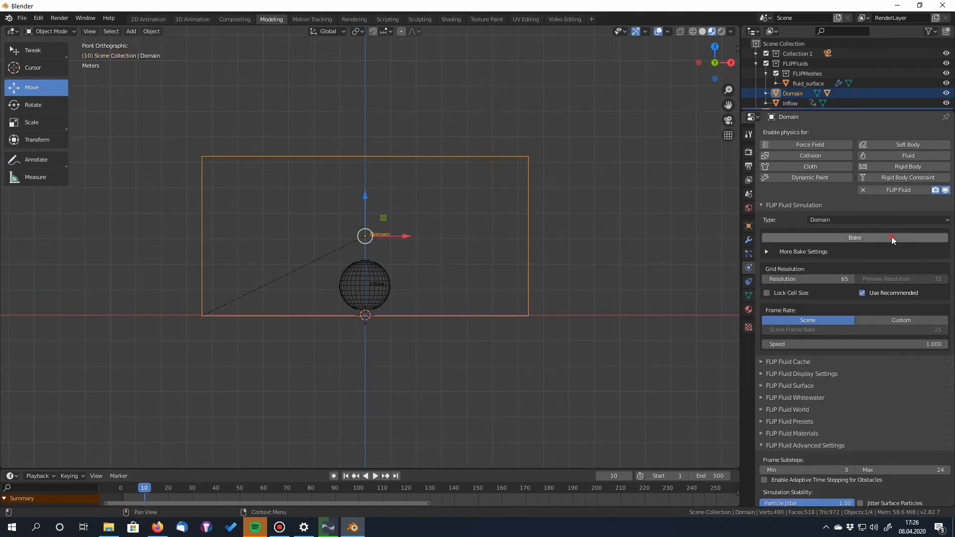
pyautogui.click(855, 236)
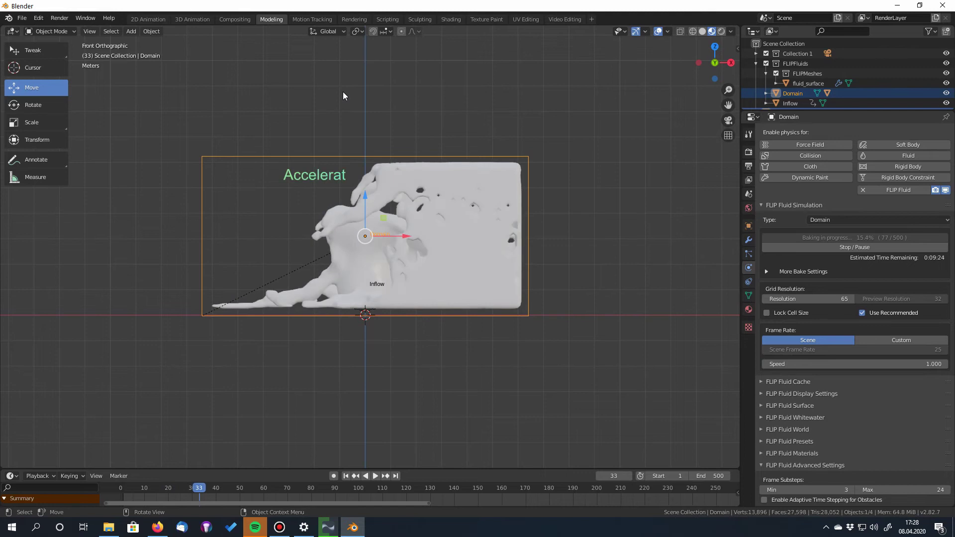
pyautogui.click(375, 476)
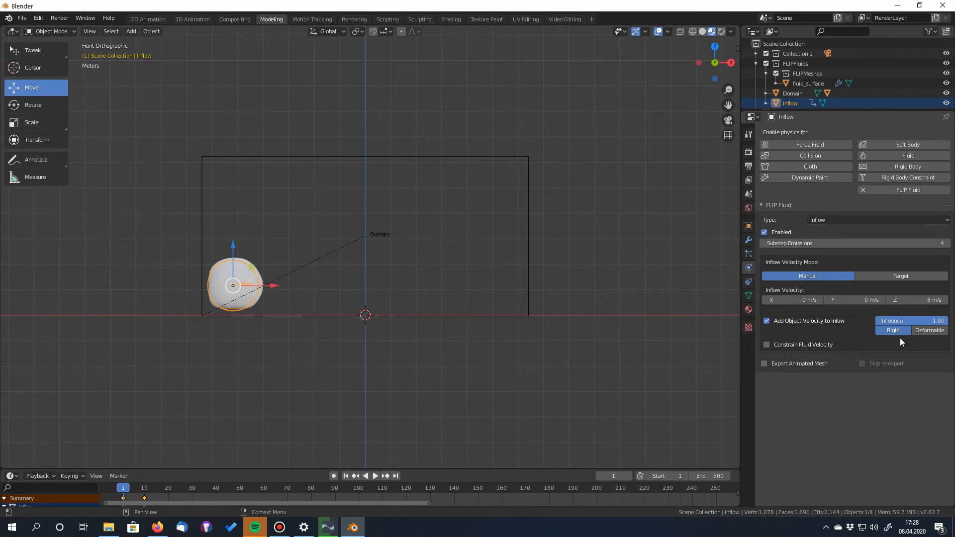
pyautogui.moveTo(949, 340)
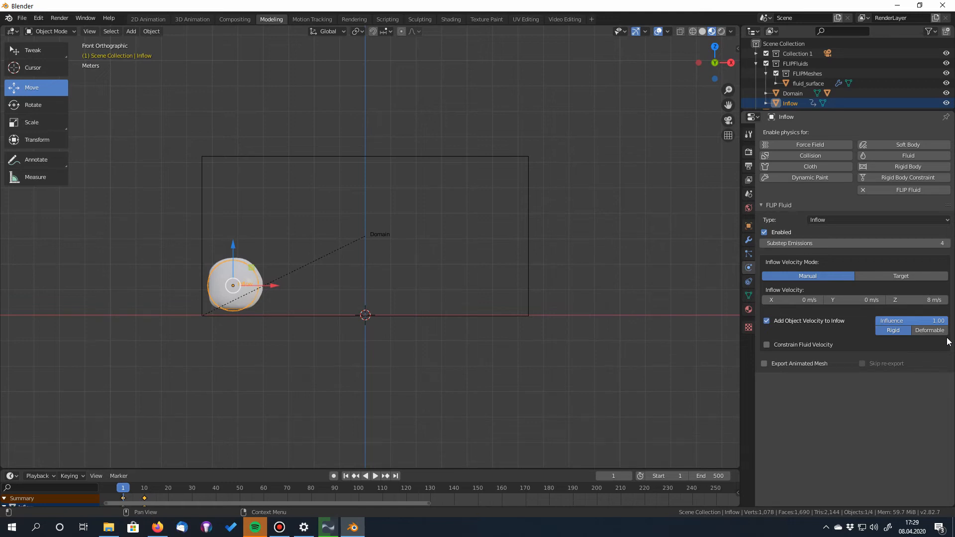
pyautogui.moveTo(854, 336)
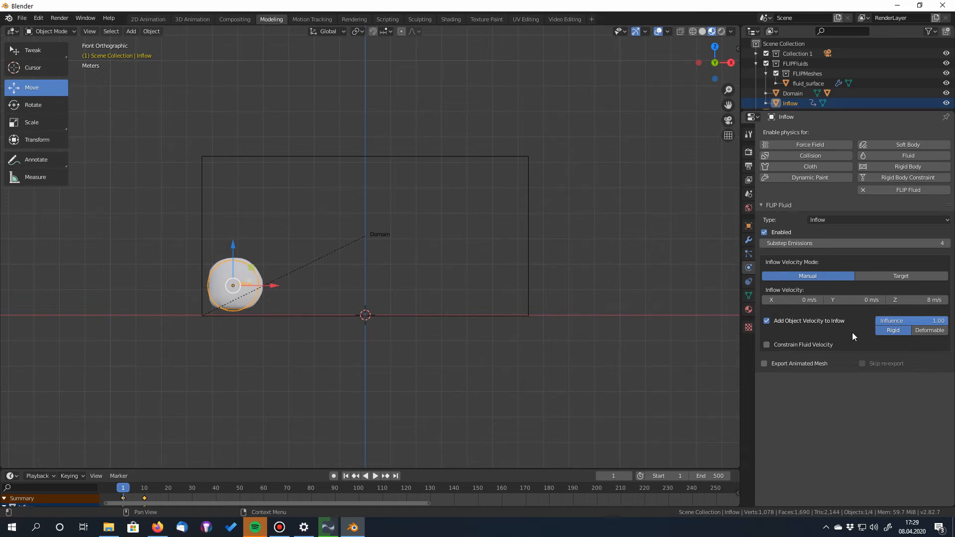
# Step: Scale the Inflow sphere at frame 1 while reviewing the Rigid and Deformable velocity options
pyautogui.press('s')
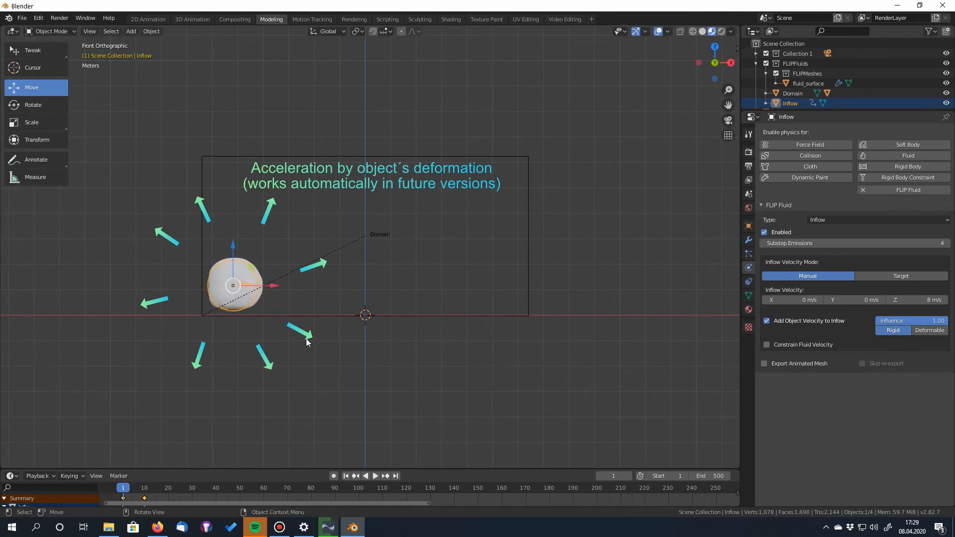
pyautogui.moveTo(546, 345)
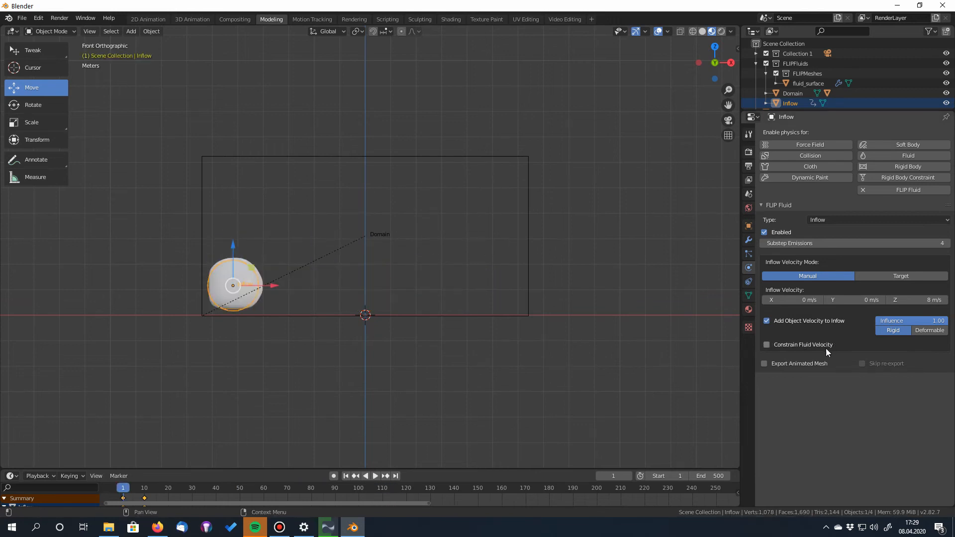
pyautogui.moveTo(809, 339)
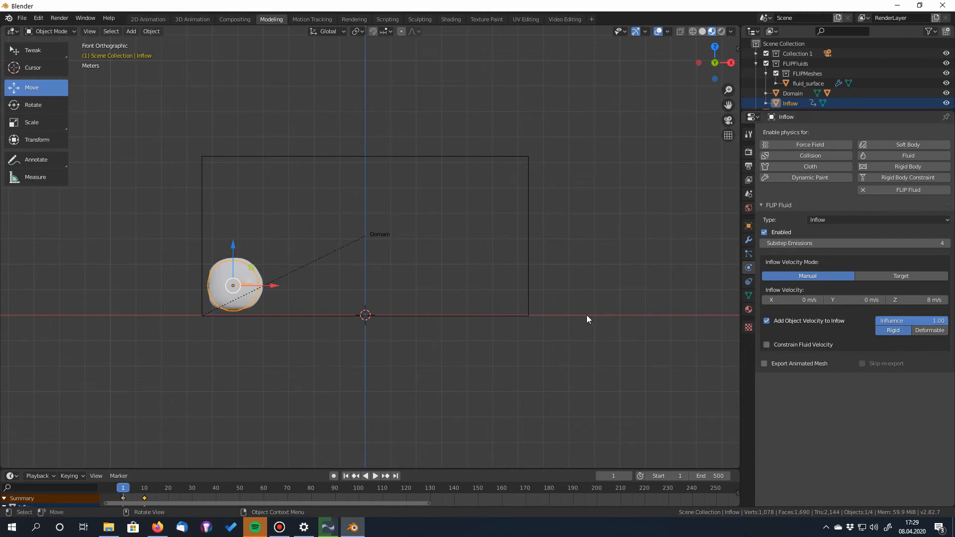
pyautogui.moveTo(451, 163)
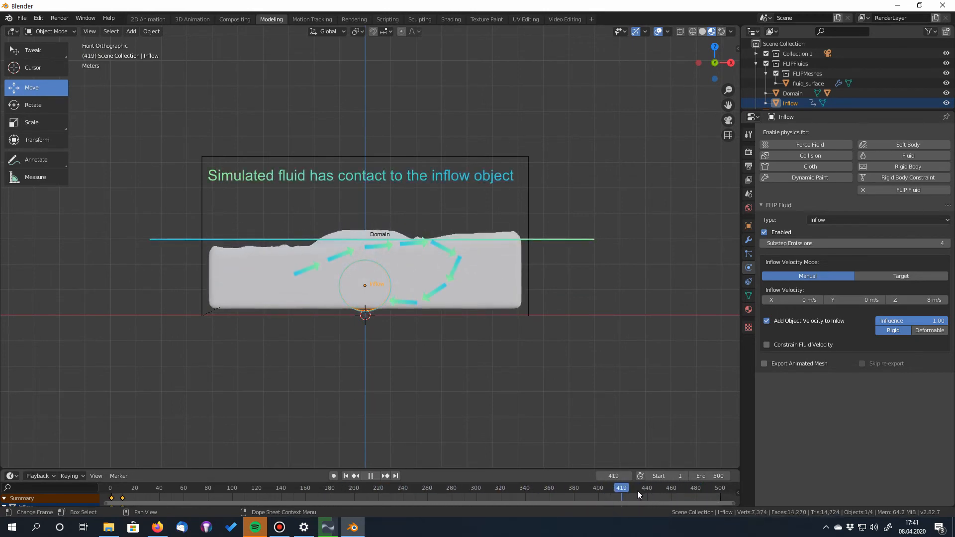
# Step: Play the baked simulation and pause around frame 371 with fluid filling the Domain around the sphere
pyautogui.click(574, 495)
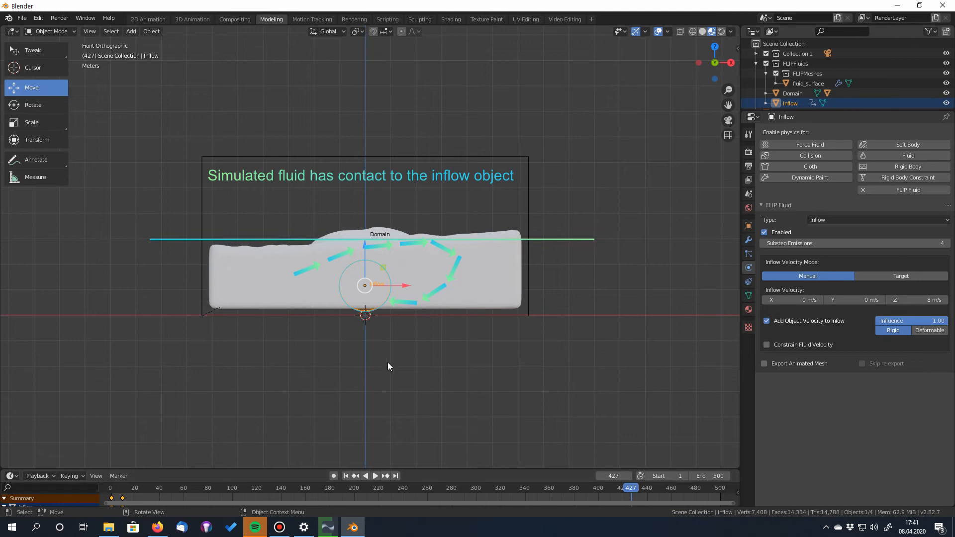
pyautogui.moveTo(389, 366); pyautogui.dragTo(441, 377)
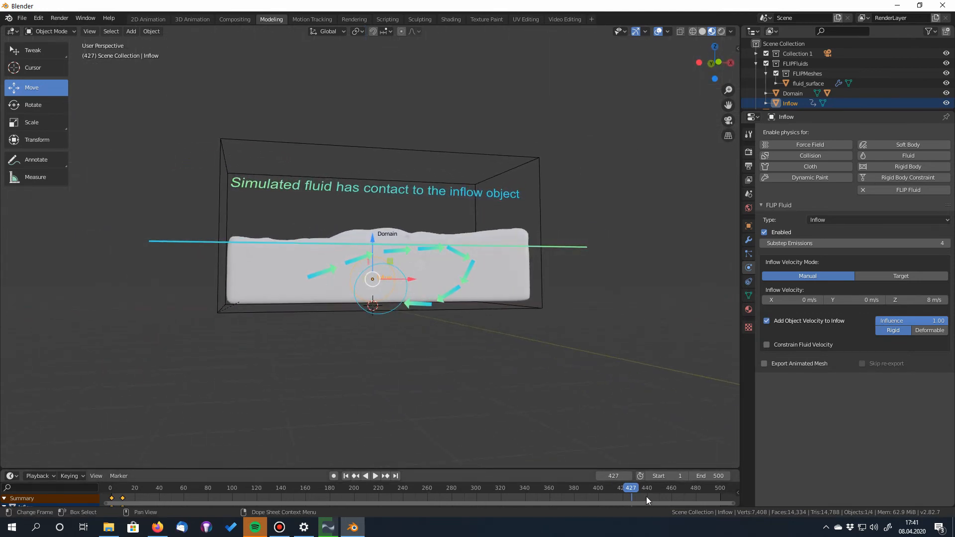
pyautogui.click(370, 476)
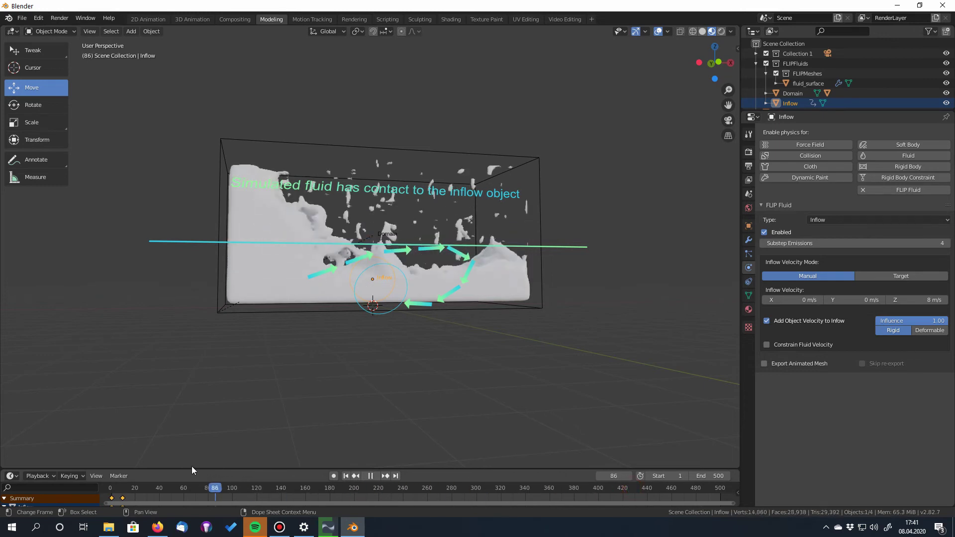
pyautogui.click(491, 488)
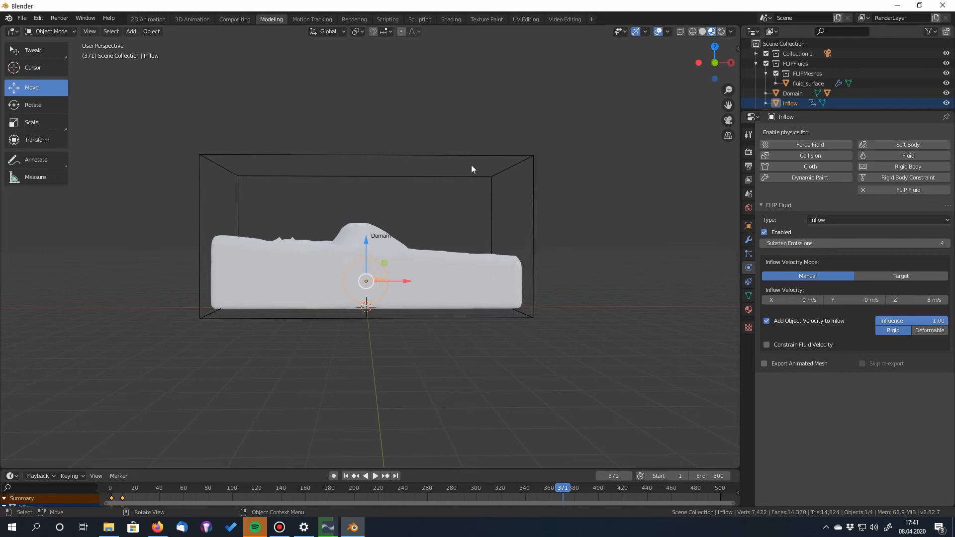
# Step: Reset the Domain bake and jump to frame 52 with the sphere centred
pyautogui.click(794, 93)
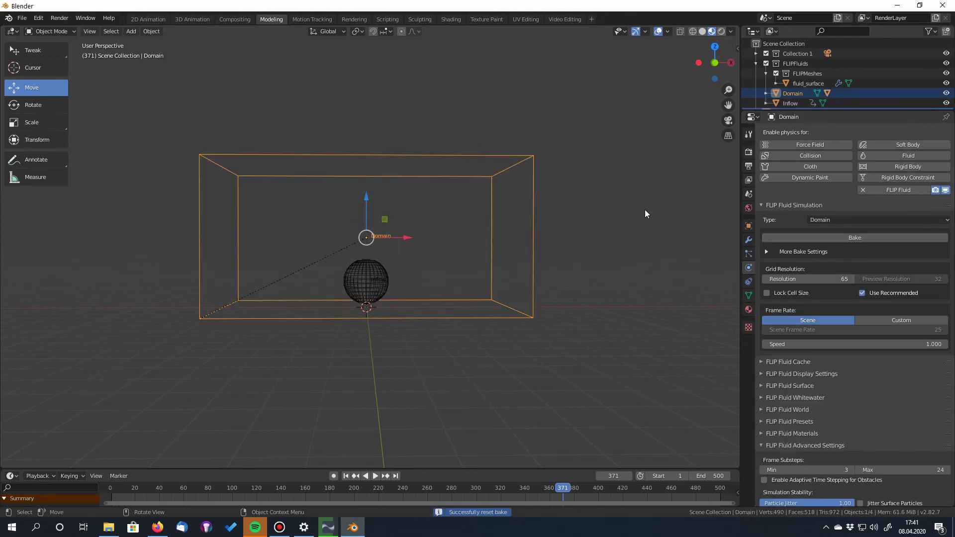
pyautogui.click(346, 475)
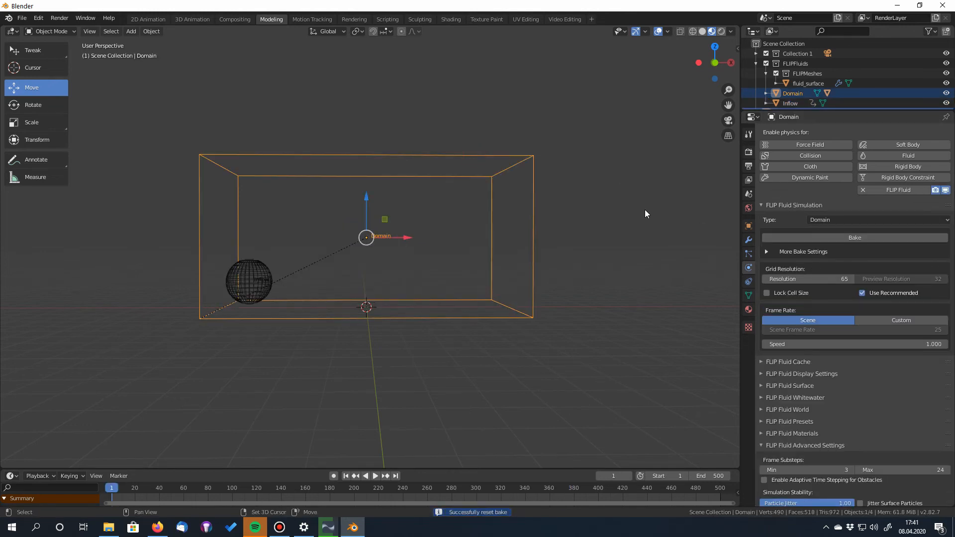
pyautogui.click(173, 487)
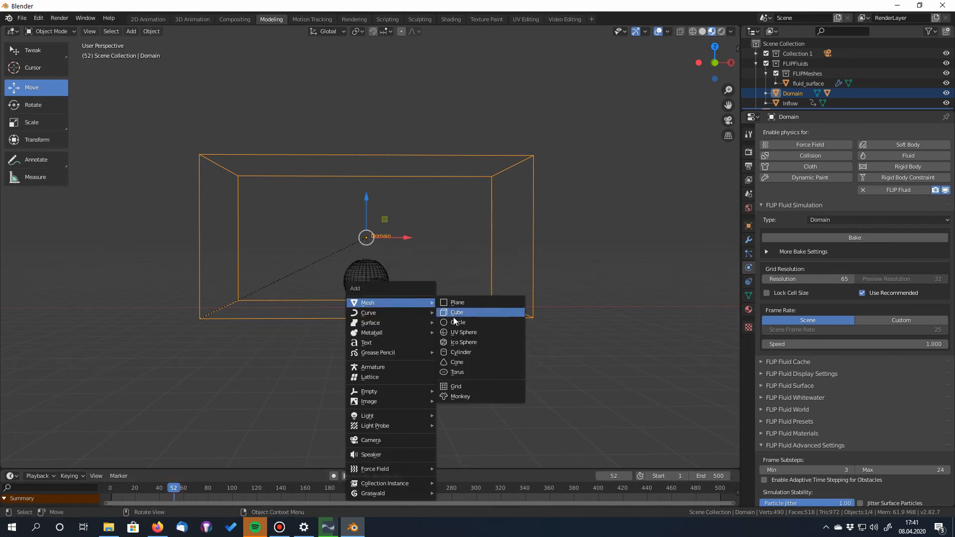
# Step: Add a cylinder mesh at the Domain's centre and stretch it slightly taller in Z
pyautogui.click(461, 352)
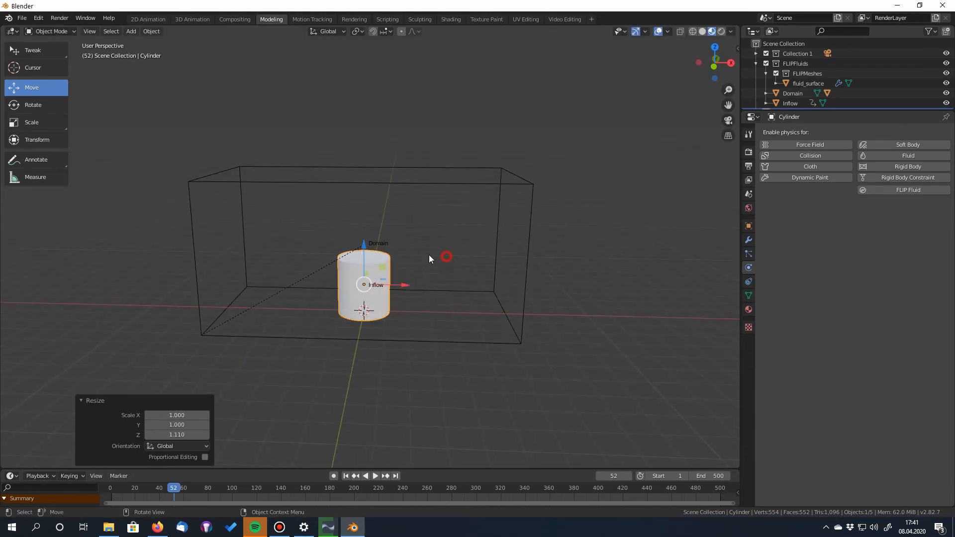
pyautogui.press('Tab')
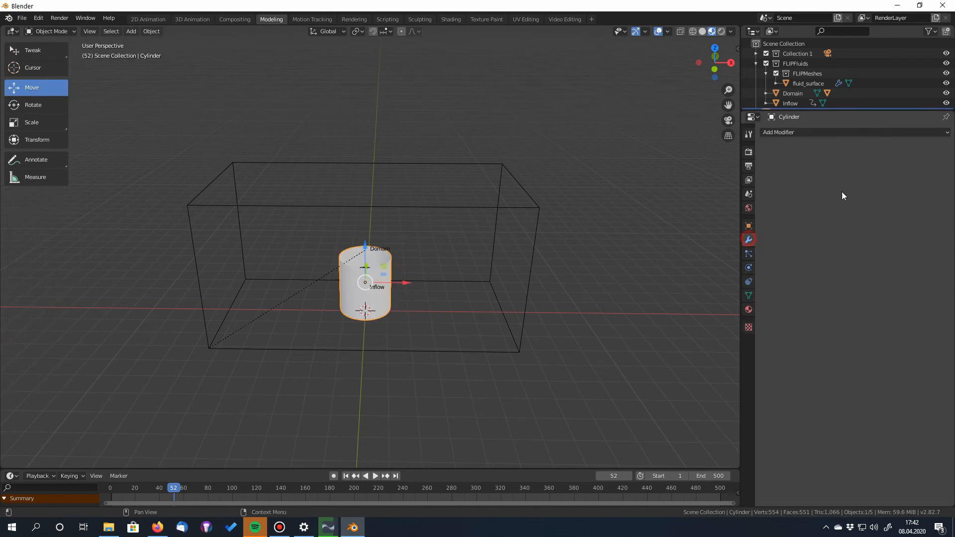
# Step: Add a Solidify modifier to the cylinder and drag its Thickness to a thick hollow wall
pyautogui.click(778, 132)
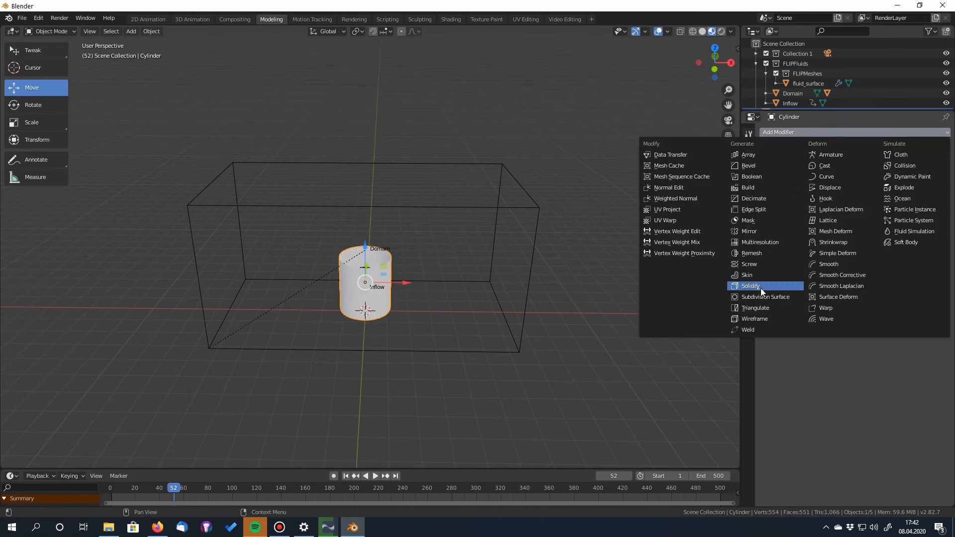
pyautogui.click(750, 286)
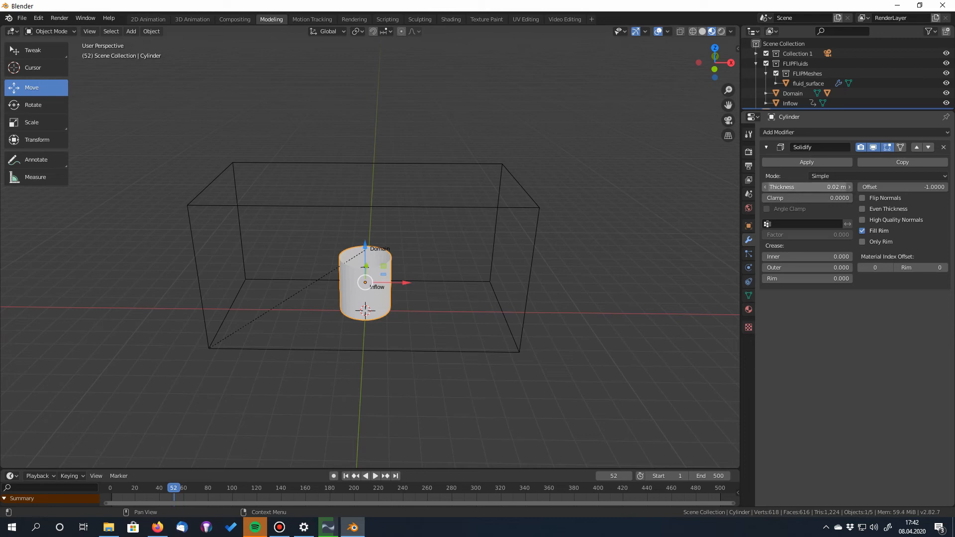
pyautogui.moveTo(807, 186); pyautogui.dragTo(780, 187)
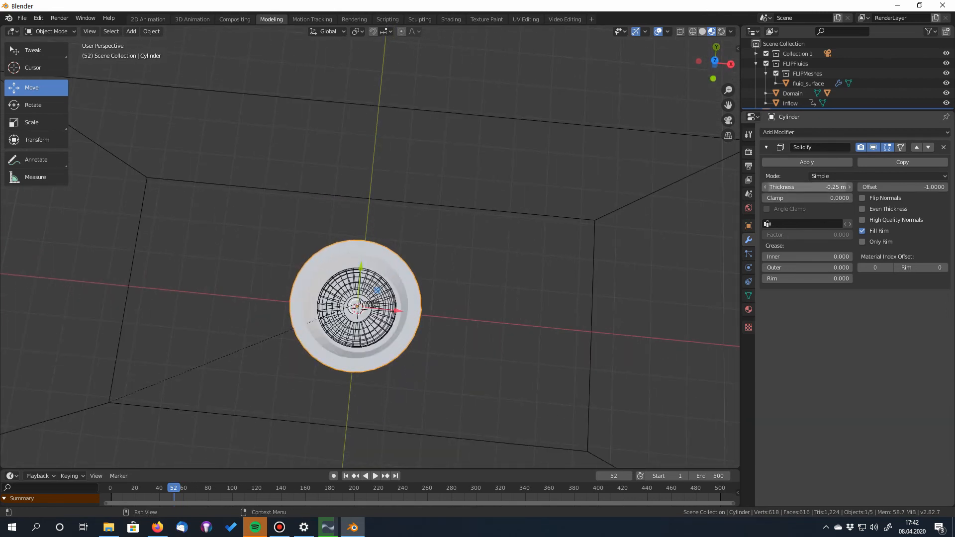
pyautogui.moveTo(823, 186); pyautogui.dragTo(841, 186)
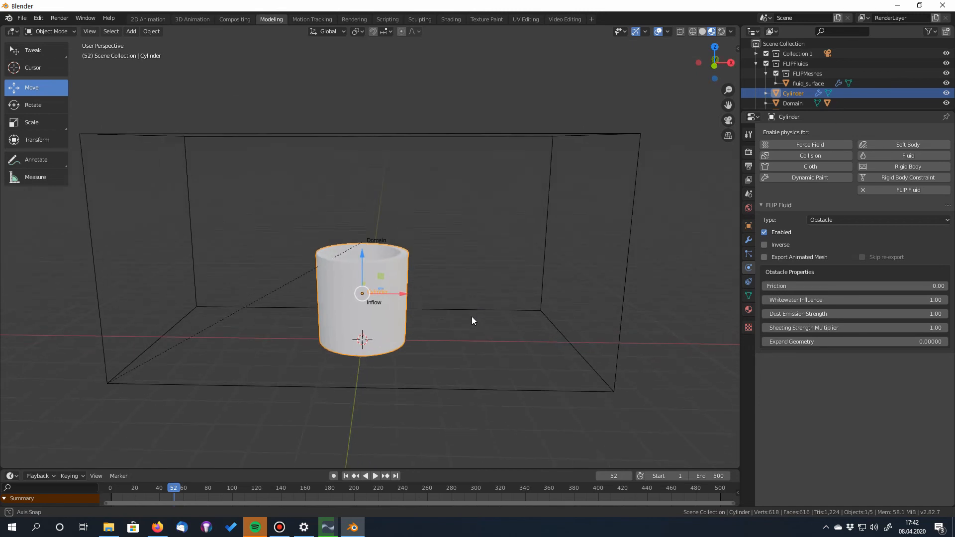
# Step: From front orthographic view, rename the Cylinder object to Pype in the Outliner
pyautogui.press('KP_1')
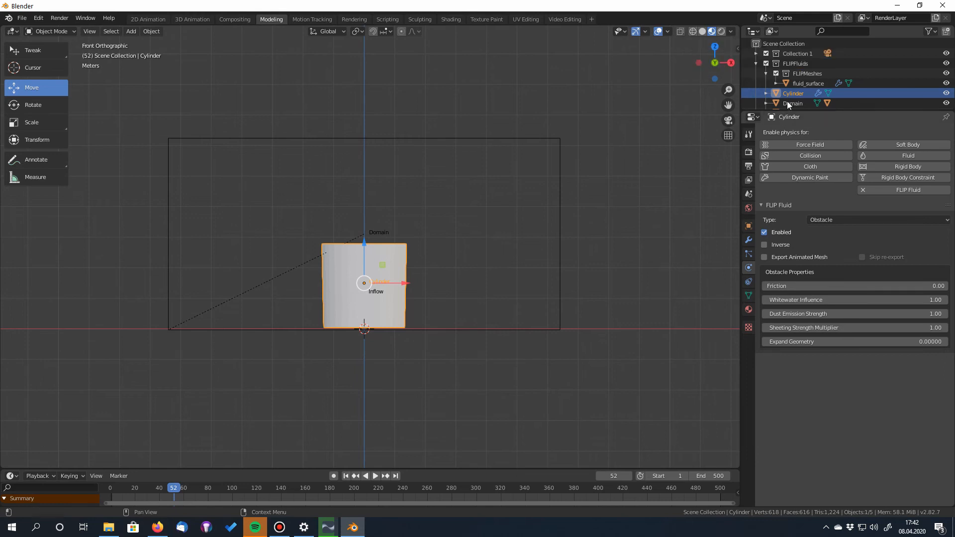
pyautogui.doubleClick(793, 93)
pyautogui.write('Pype')
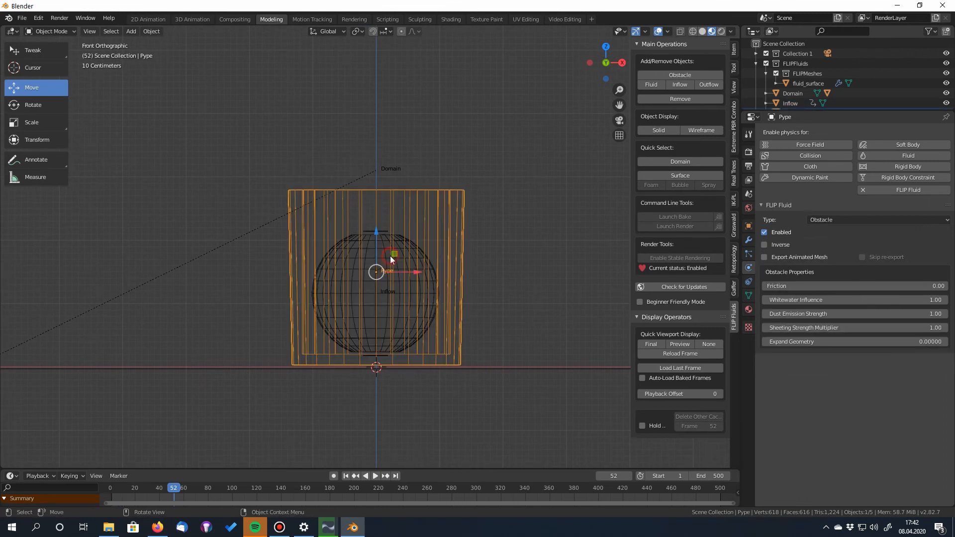
# Step: Set the Inflow's constrained Z velocity to 6 m/s, then select the Domain to rebake
pyautogui.click(792, 103)
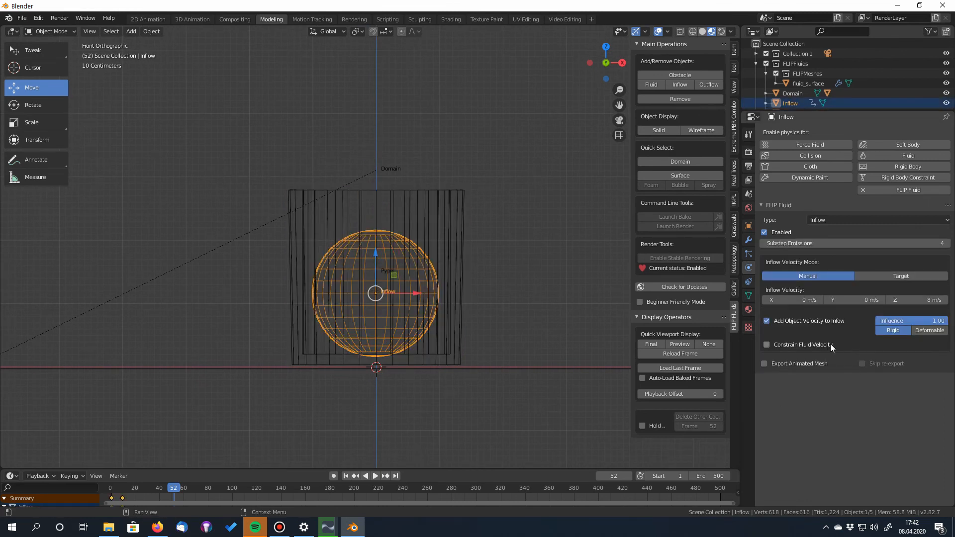
pyautogui.moveTo(766, 344)
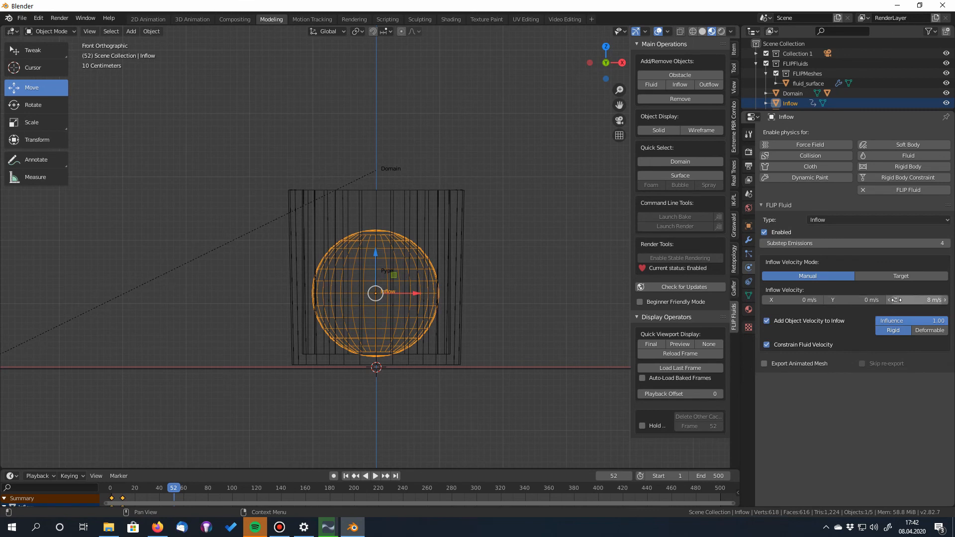
pyautogui.click(917, 300)
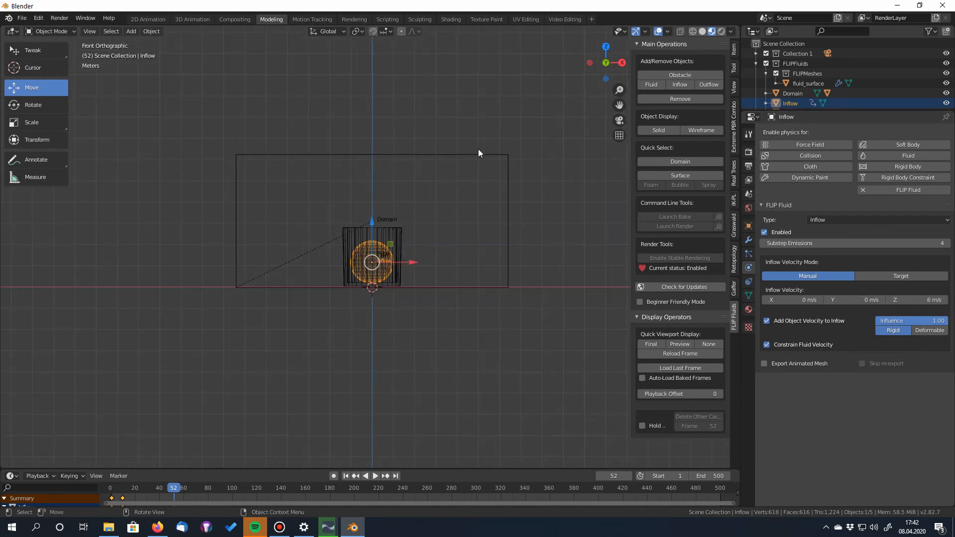
pyautogui.click(793, 94)
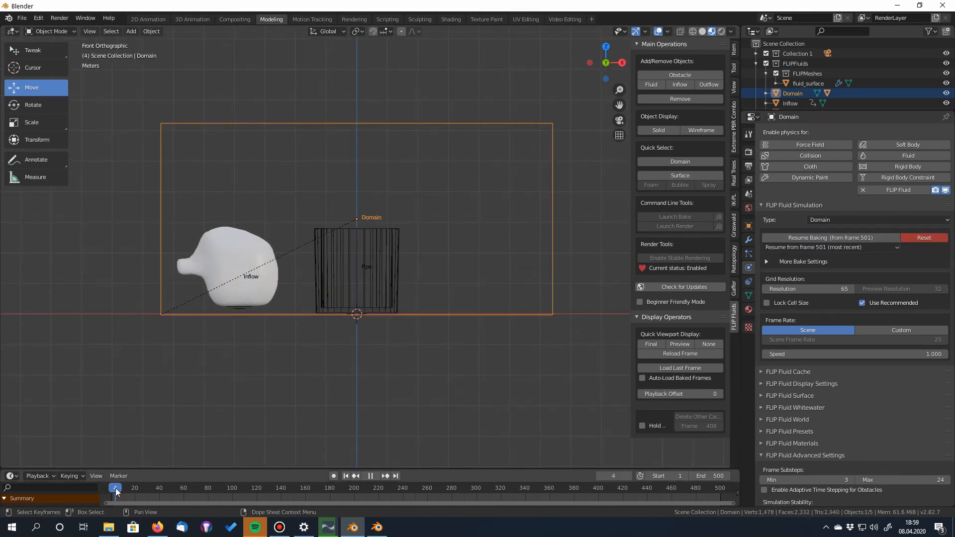
# Step: Scrub the timeline and play the bake showing fluid spreading around Pype
pyautogui.moveTo(115, 487); pyautogui.dragTo(155, 487)
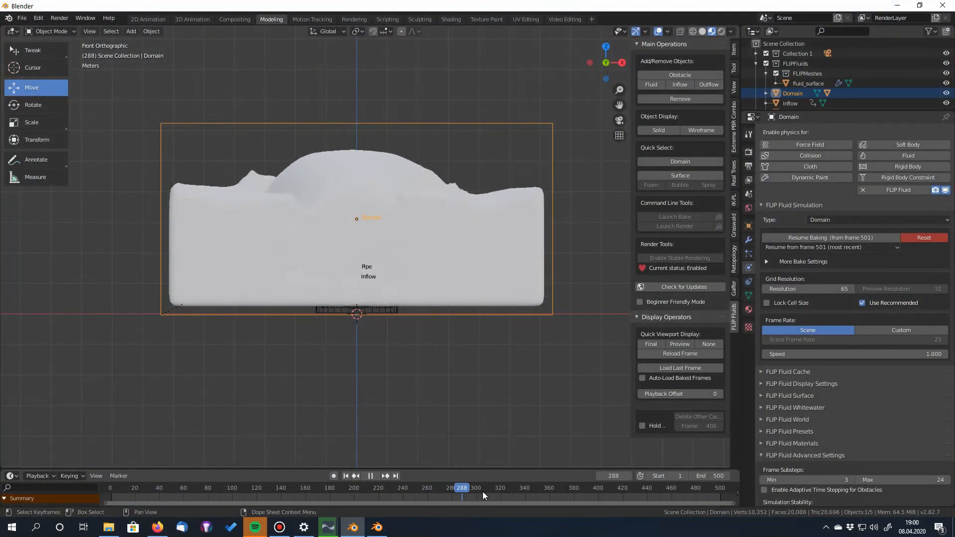
pyautogui.click(704, 498)
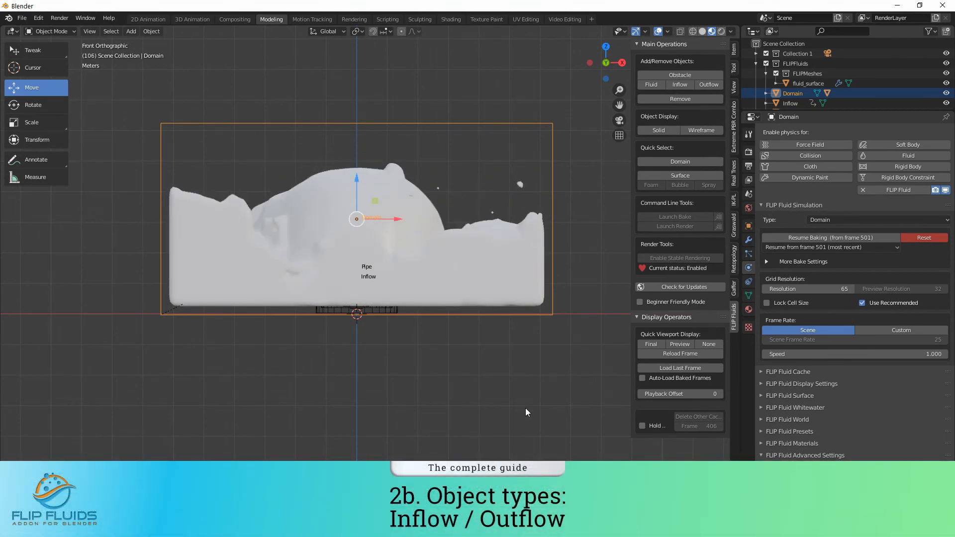
# Step: Reset the Domain bake, then select Pype and the Inflow sphere to review their settings
pyautogui.click(923, 238)
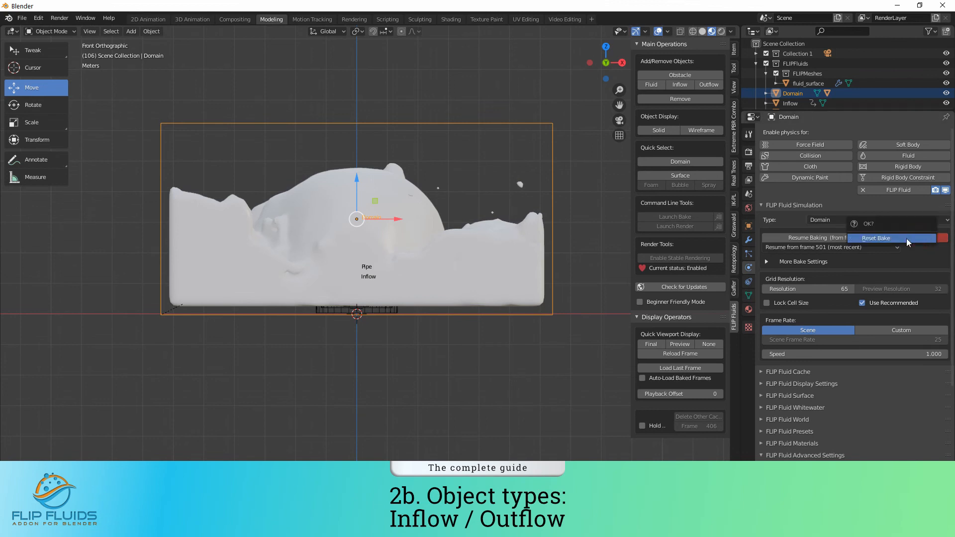
pyautogui.click(875, 238)
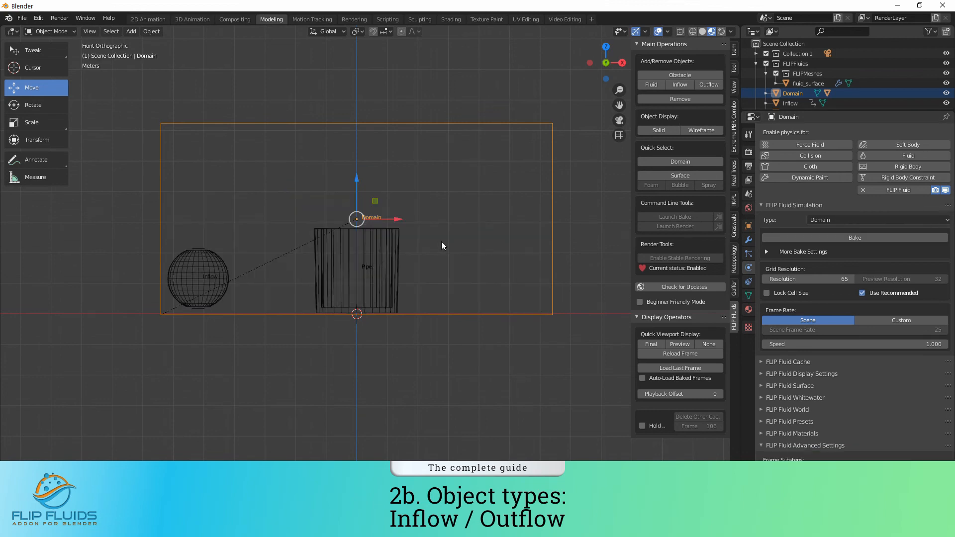
pyautogui.click(361, 272)
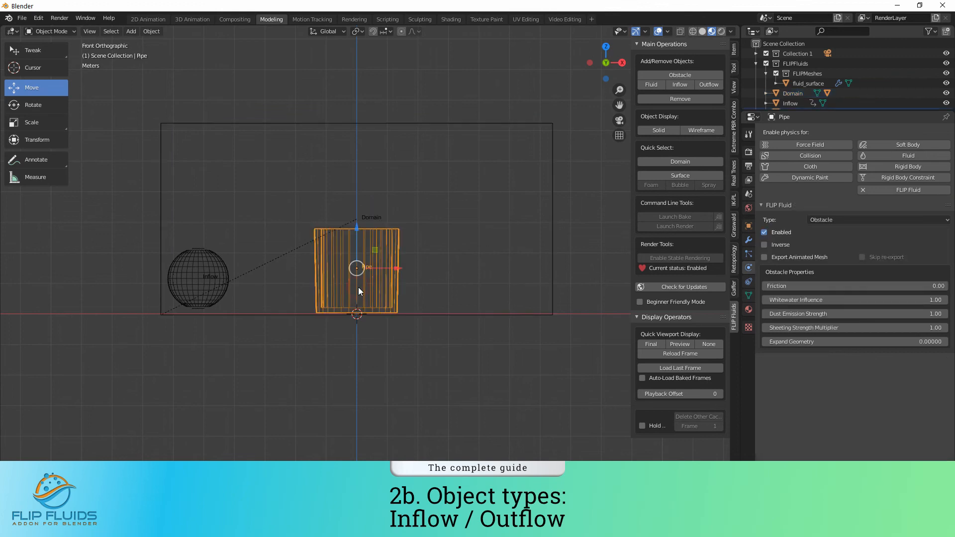
pyautogui.click(200, 277)
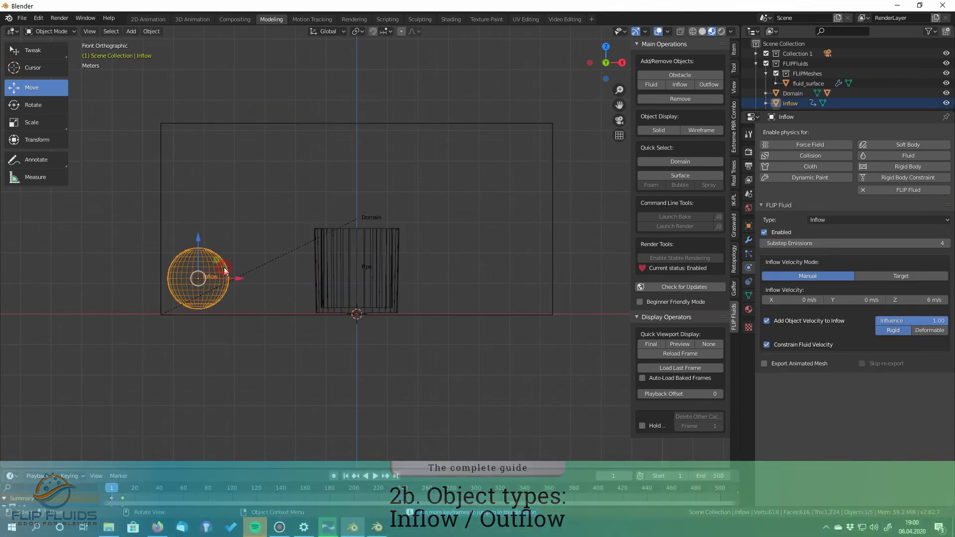